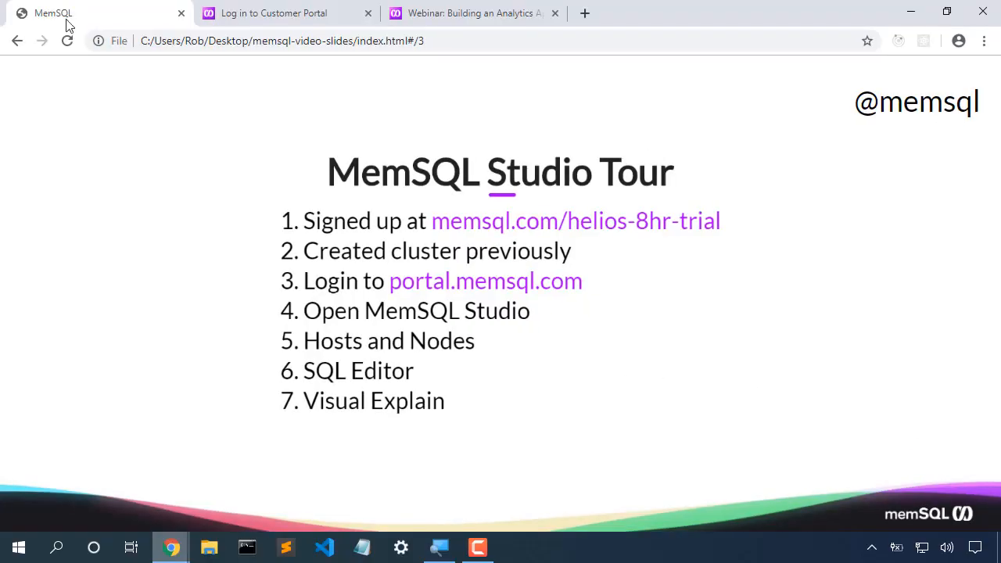
Step: Switch to the 'Log in to Customer Portal' tab with credentials prefilled
{"action": "left_click", "coordinate": [274, 13]}
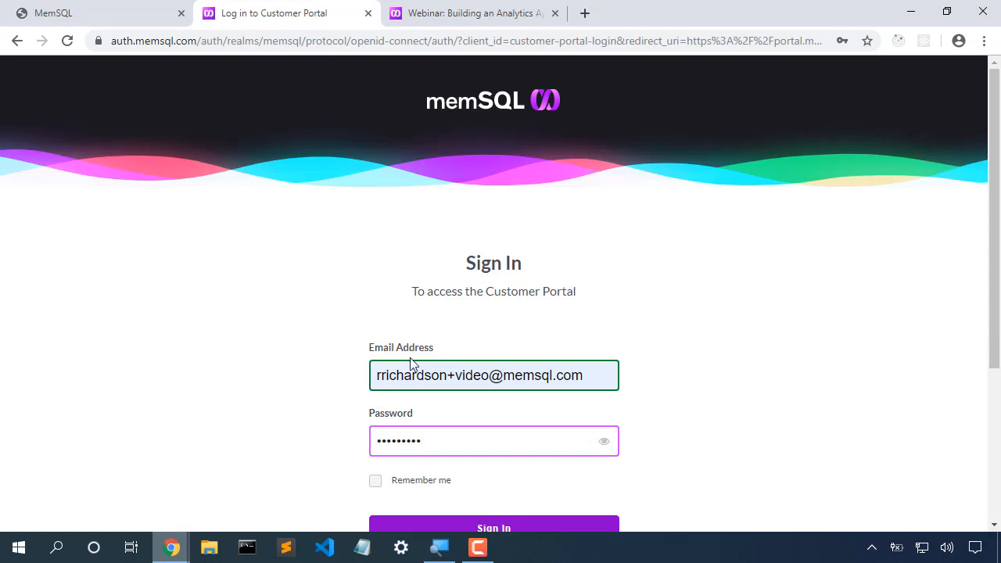
Step: Sign in to the Customer Portal and view the account's single license key
{"action": "left_click", "coordinate": [494, 526]}
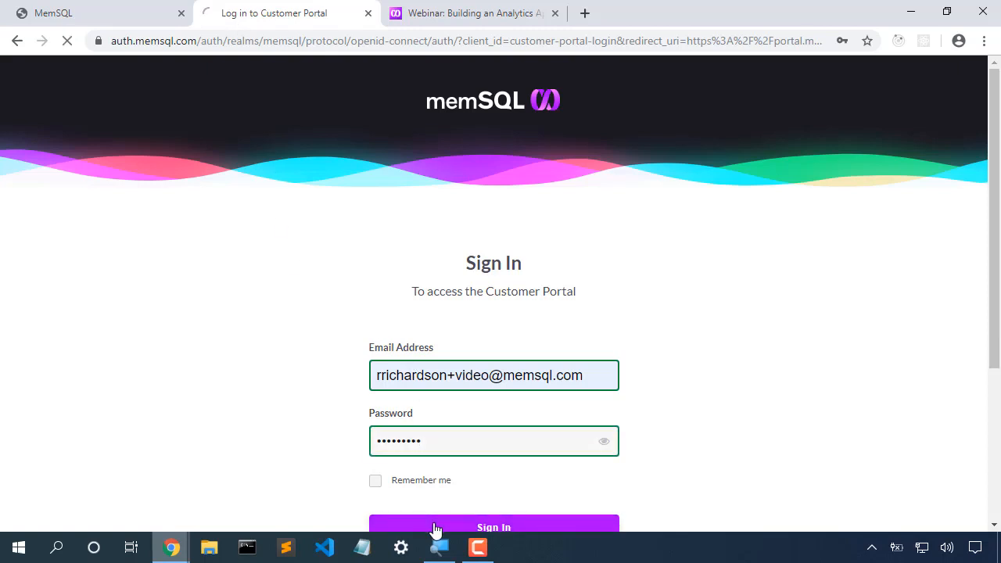
{"action": "left_click", "coordinate": [493, 527]}
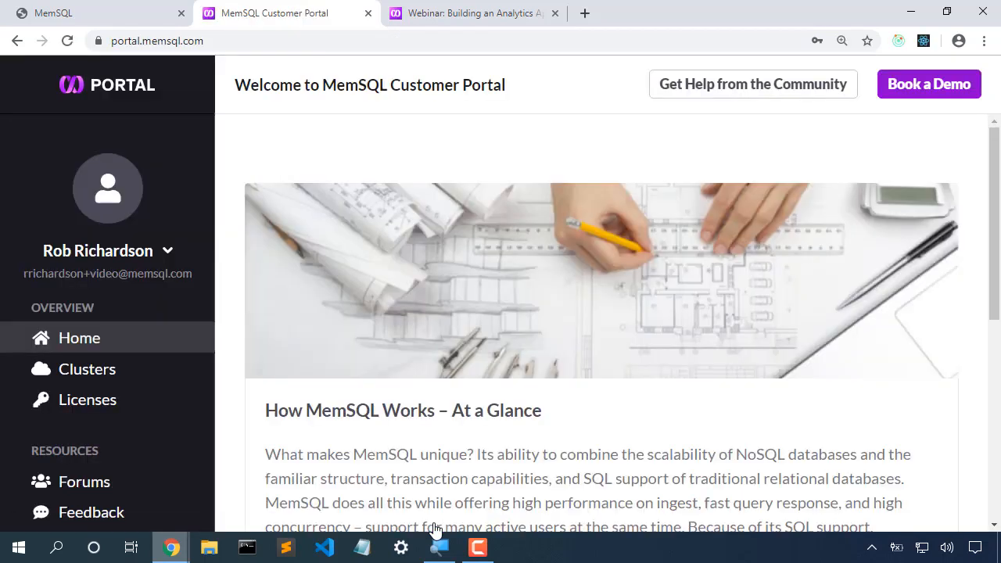
{"action": "left_click", "coordinate": [86, 399]}
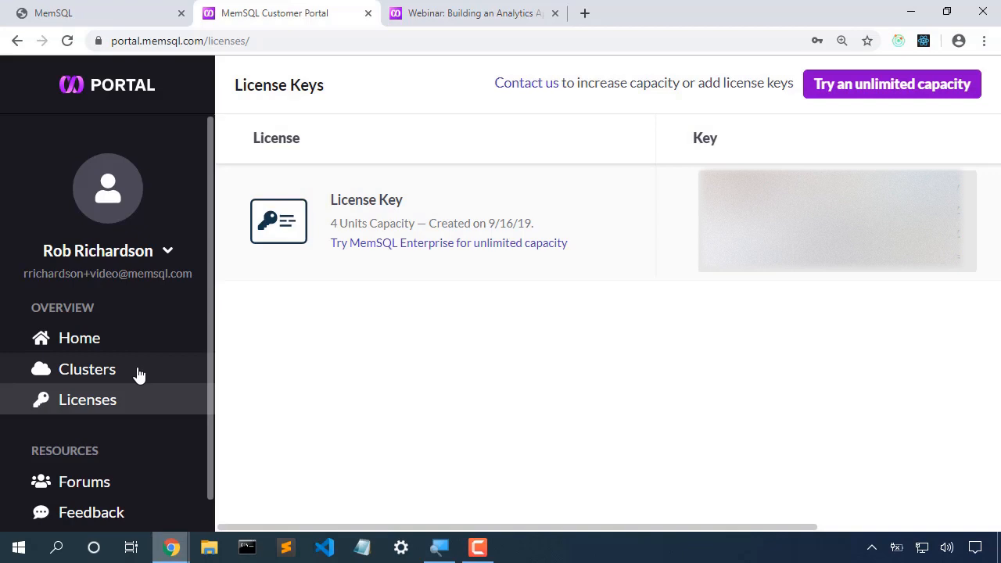
Step: Open demo-cluster, dismiss the Load data banner, and scroll to its Connect section
{"action": "left_click", "coordinate": [87, 368]}
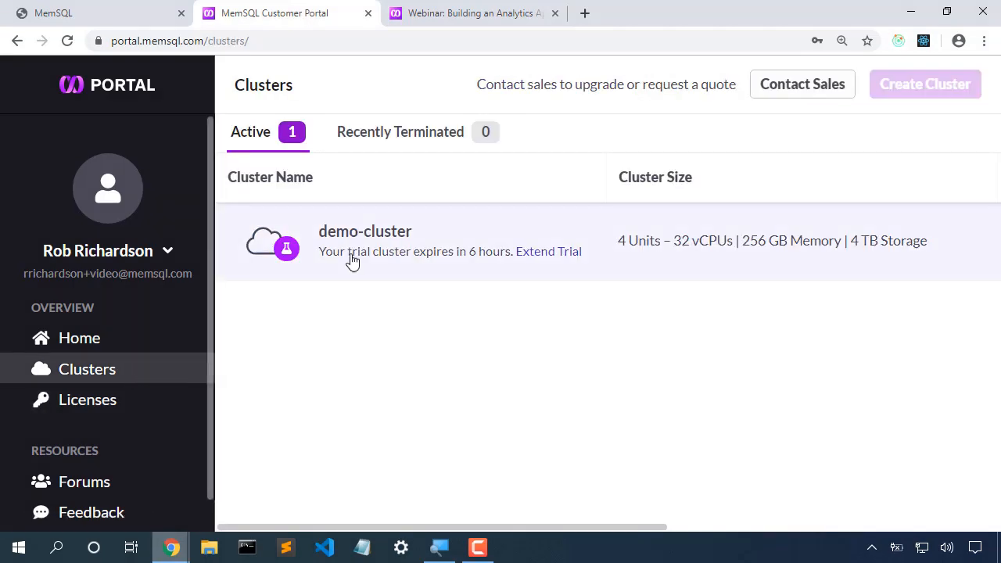
{"action": "left_click", "coordinate": [364, 231]}
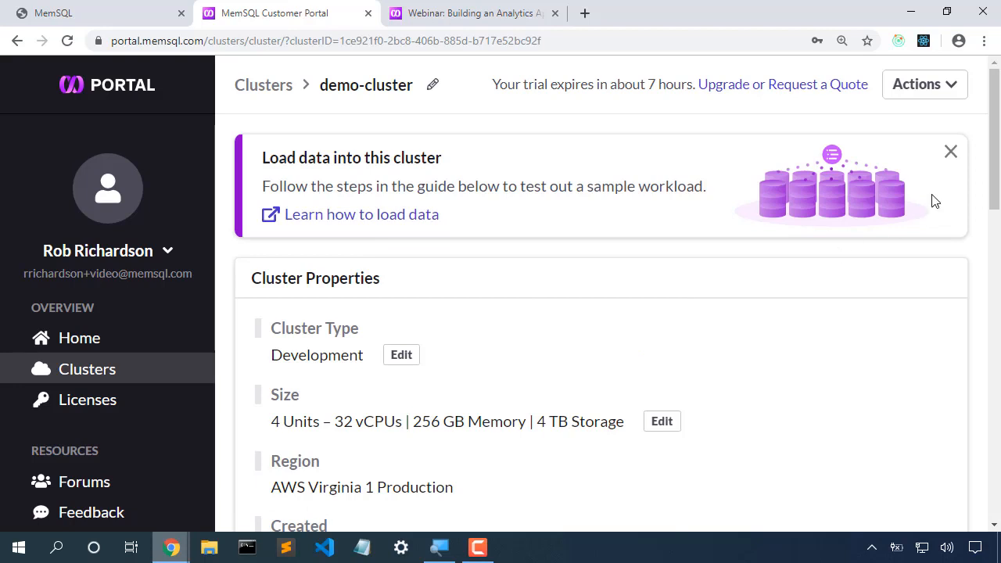
{"action": "left_click", "coordinate": [950, 151]}
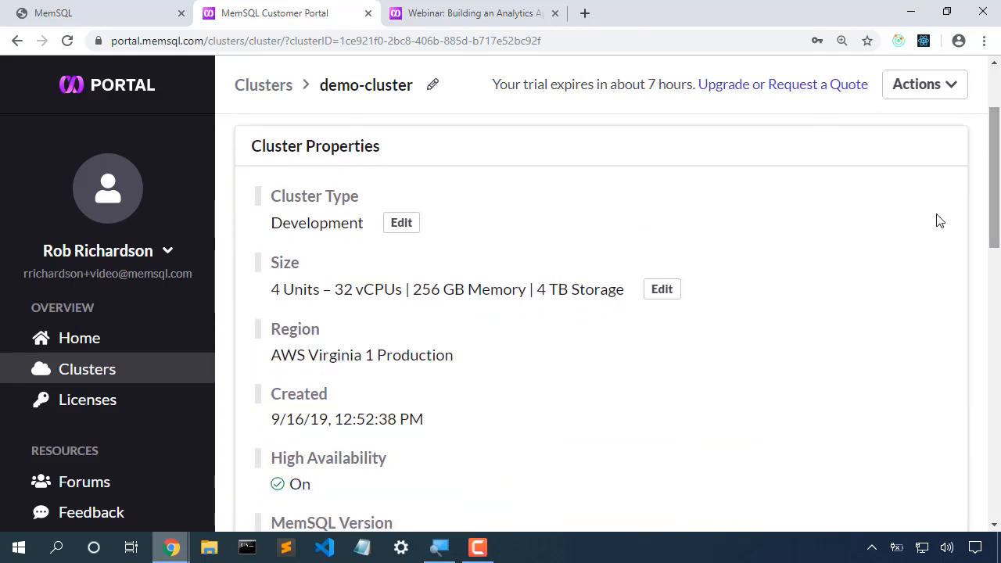
{"action": "mouse_move", "coordinate": [486, 416]}
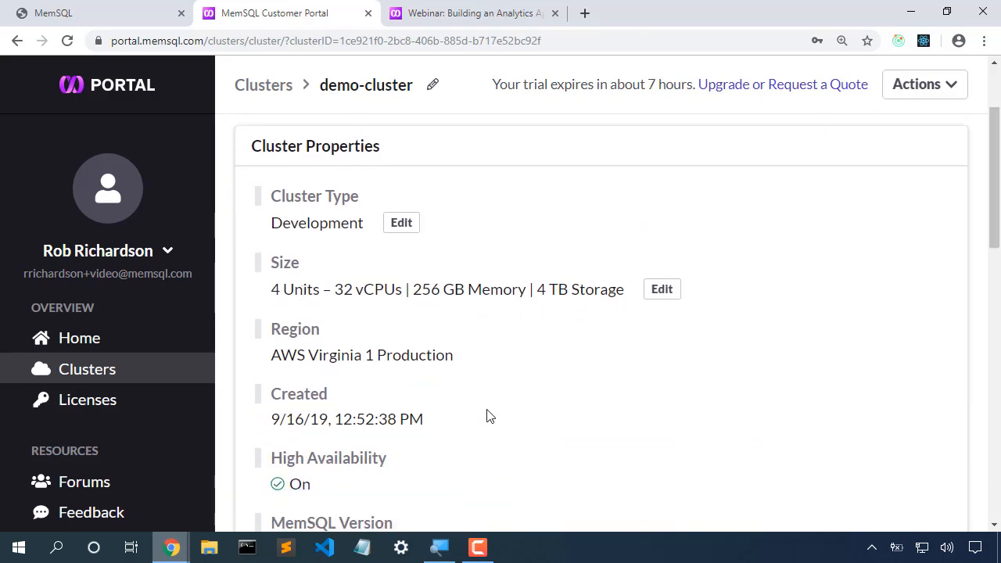
{"action": "scroll", "scroll_direction": "down", "scroll_amount": 3}
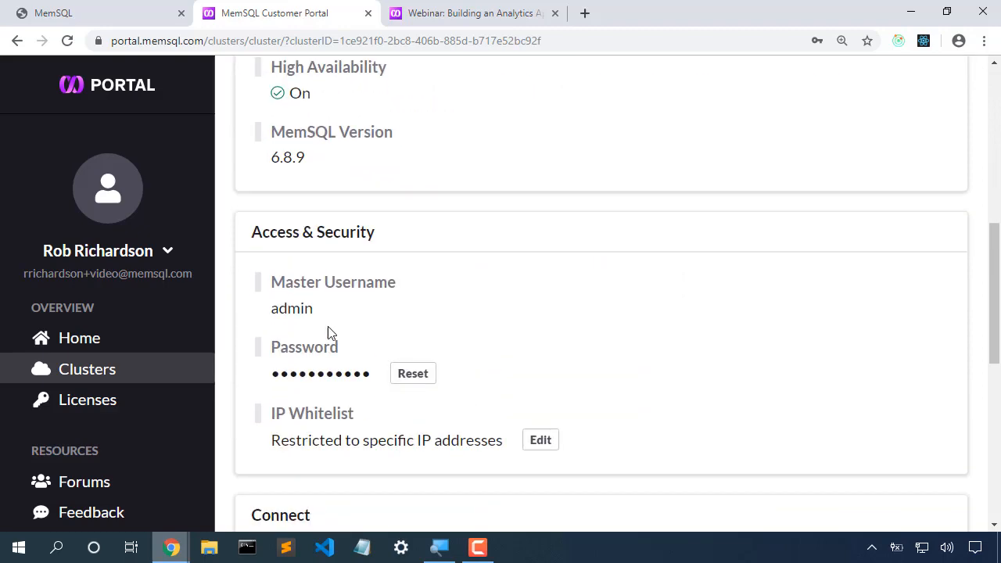
{"action": "scroll", "scroll_direction": "down", "scroll_amount": 3}
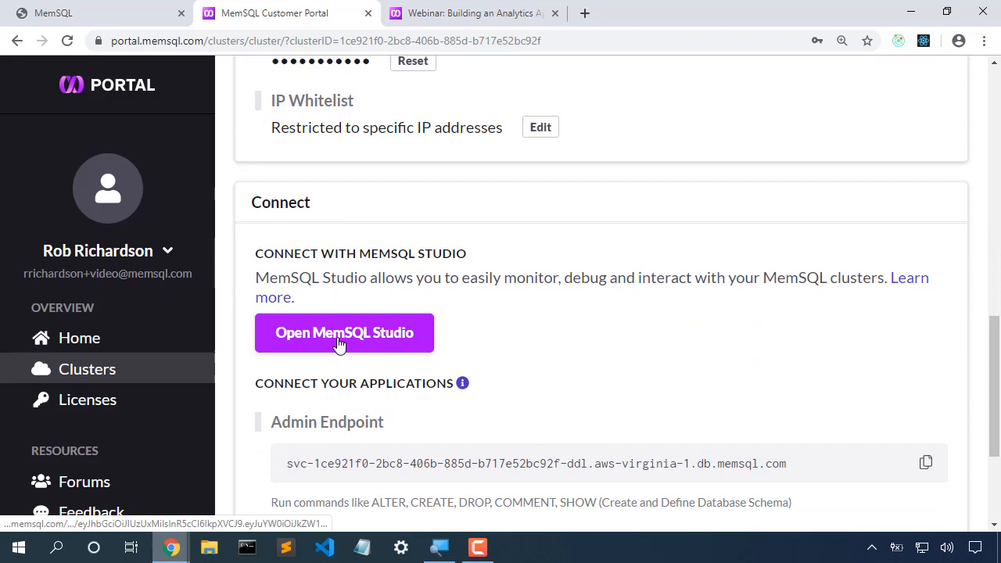
Step: Launch MemSQL Studio for demo-cluster and log in as admin with the password
{"action": "left_click", "coordinate": [344, 332]}
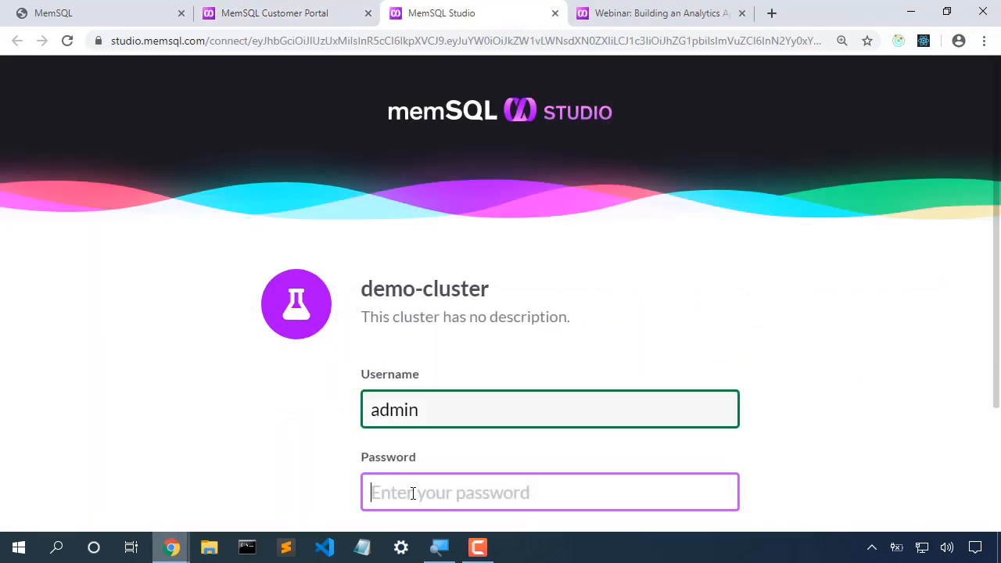
{"action": "type", "text": "password"}
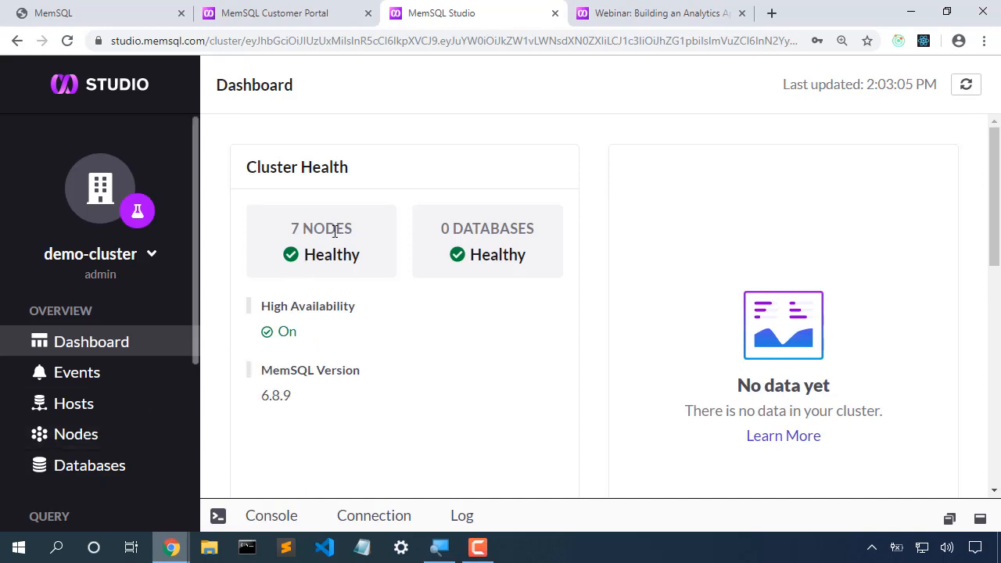
{"action": "mouse_move", "coordinate": [352, 237]}
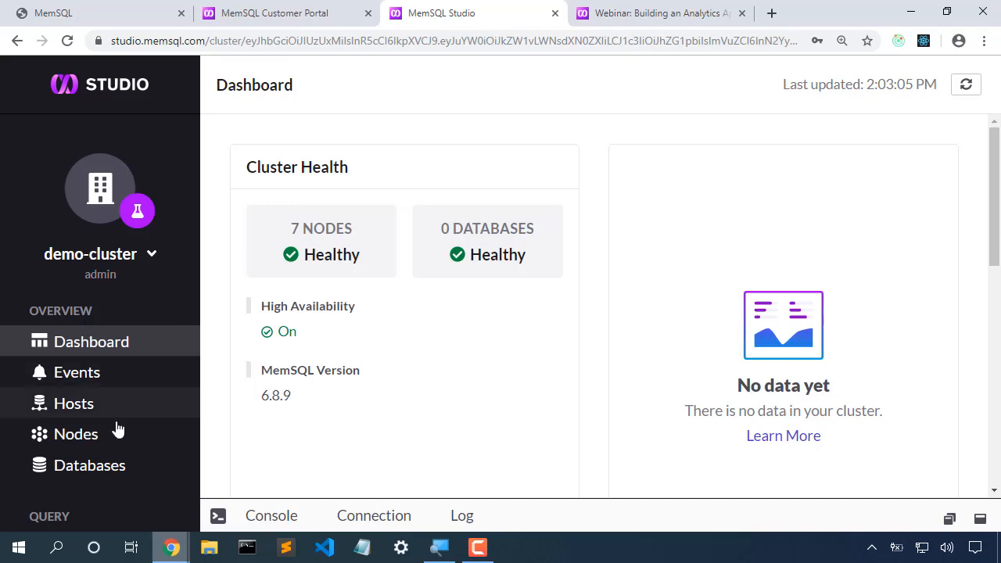
Step: View the Nodes page listing master, child and leaf nodes, all online
{"action": "left_click", "coordinate": [76, 433]}
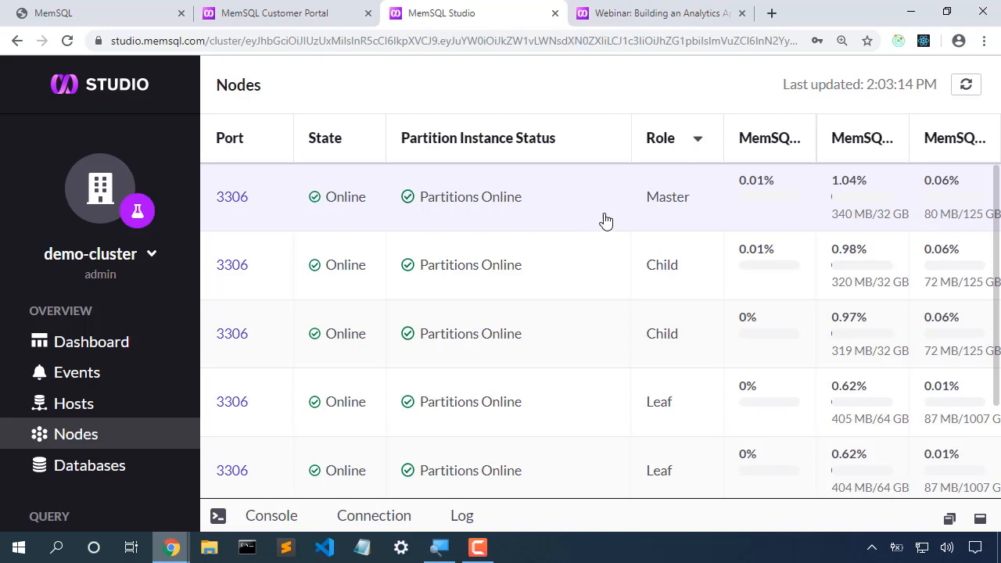
{"action": "mouse_move", "coordinate": [598, 343]}
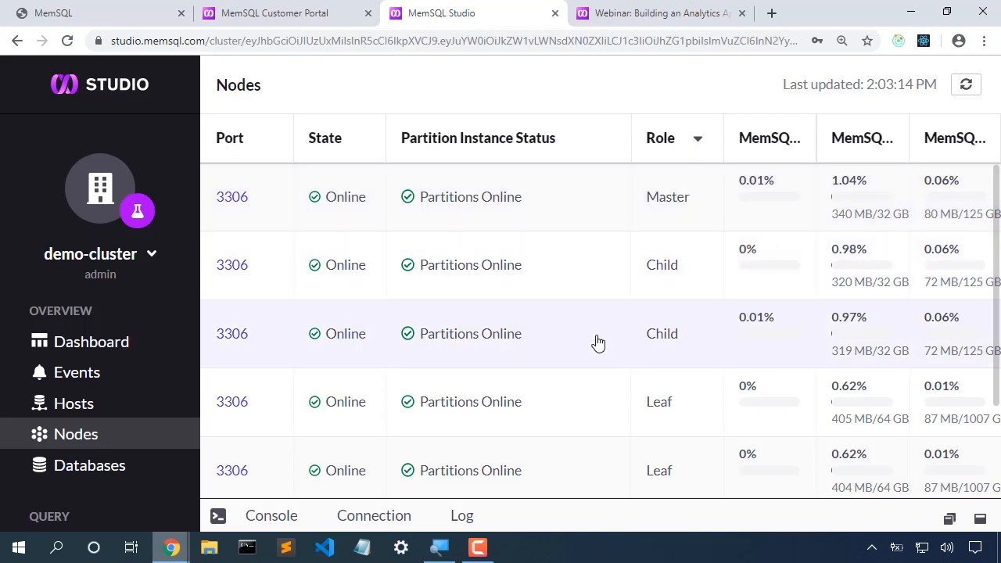
{"action": "scroll", "scroll_direction": "down", "scroll_amount": 3}
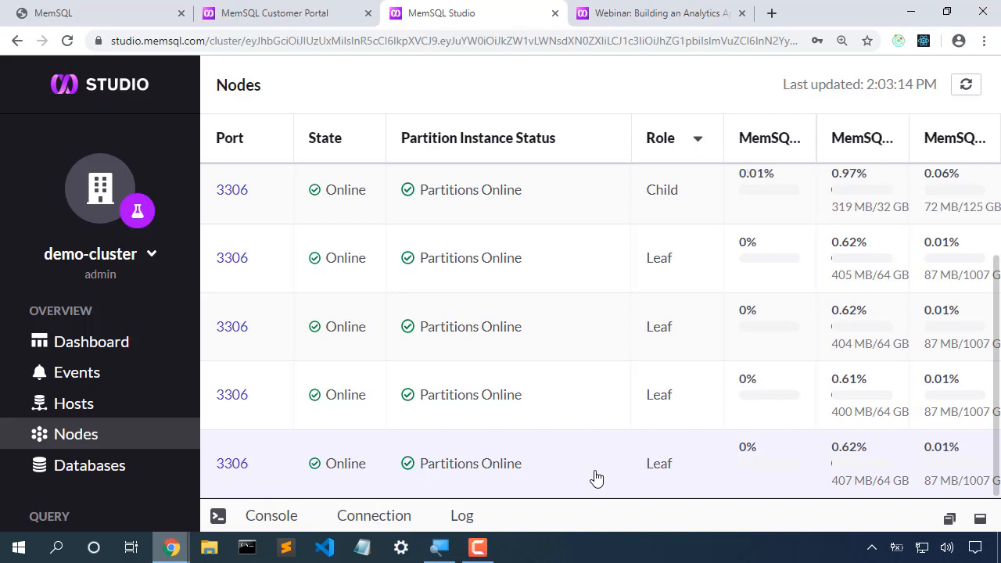
Step: Switch to the 'Webinar: Building an Analytics App' tab showing the partitions diagram
{"action": "left_click", "coordinate": [660, 13]}
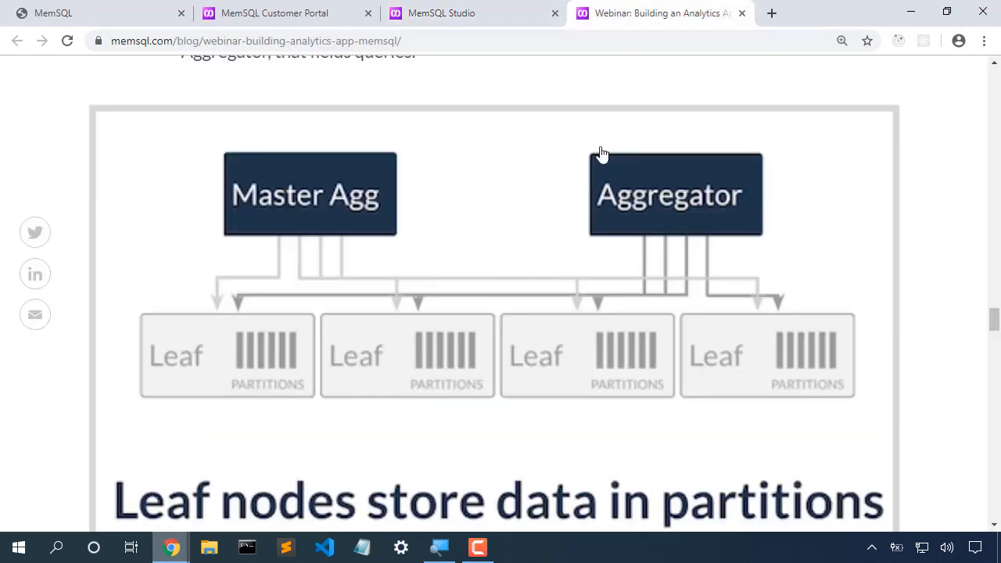
{"action": "mouse_move", "coordinate": [271, 363]}
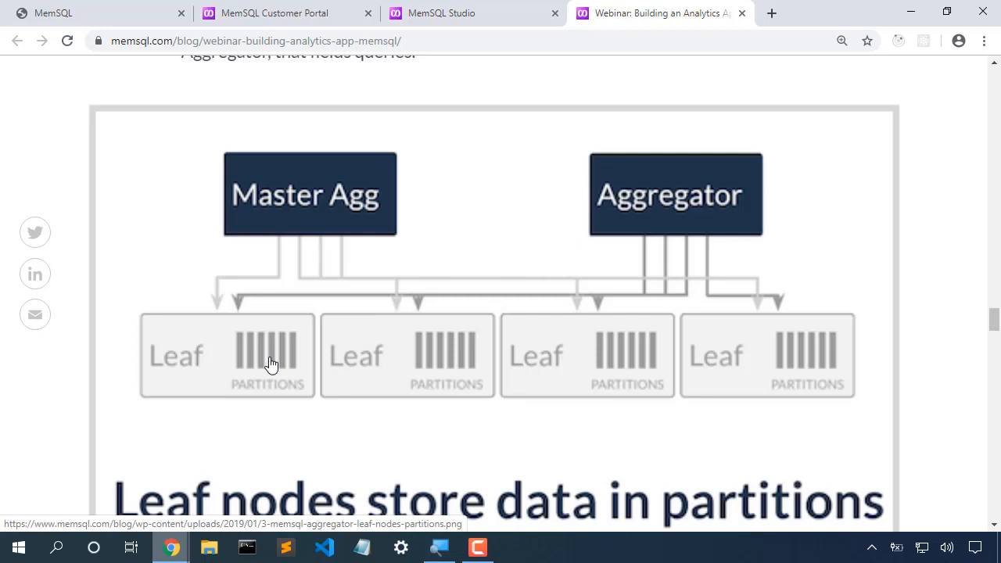
{"action": "mouse_move", "coordinate": [728, 368]}
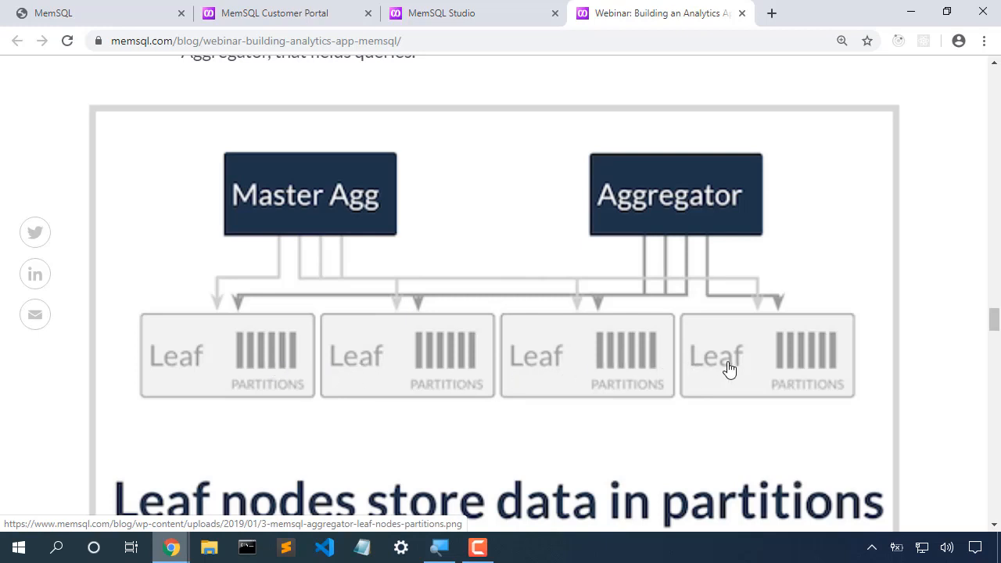
{"action": "mouse_move", "coordinate": [674, 230]}
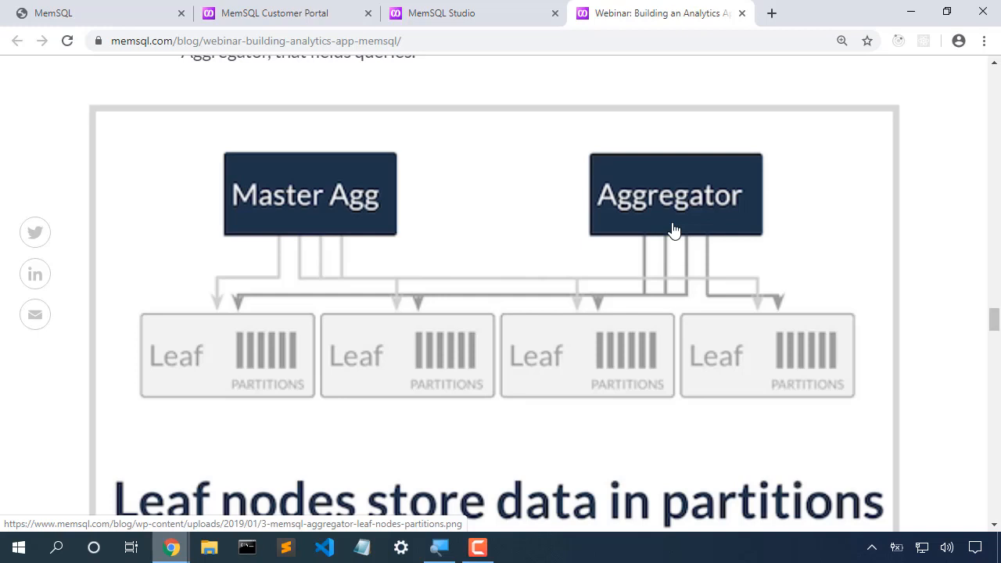
{"action": "mouse_move", "coordinate": [676, 253]}
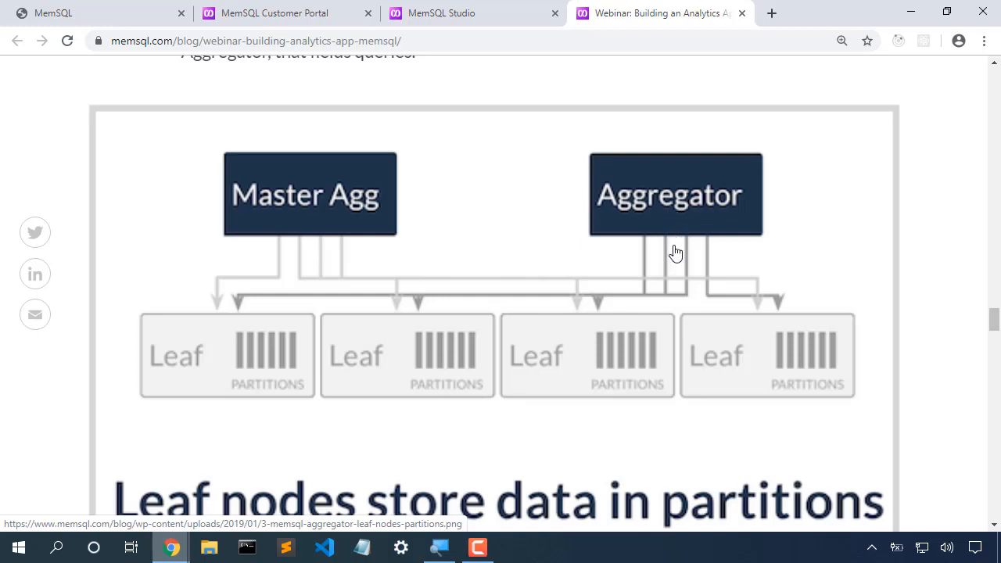
{"action": "mouse_move", "coordinate": [587, 367]}
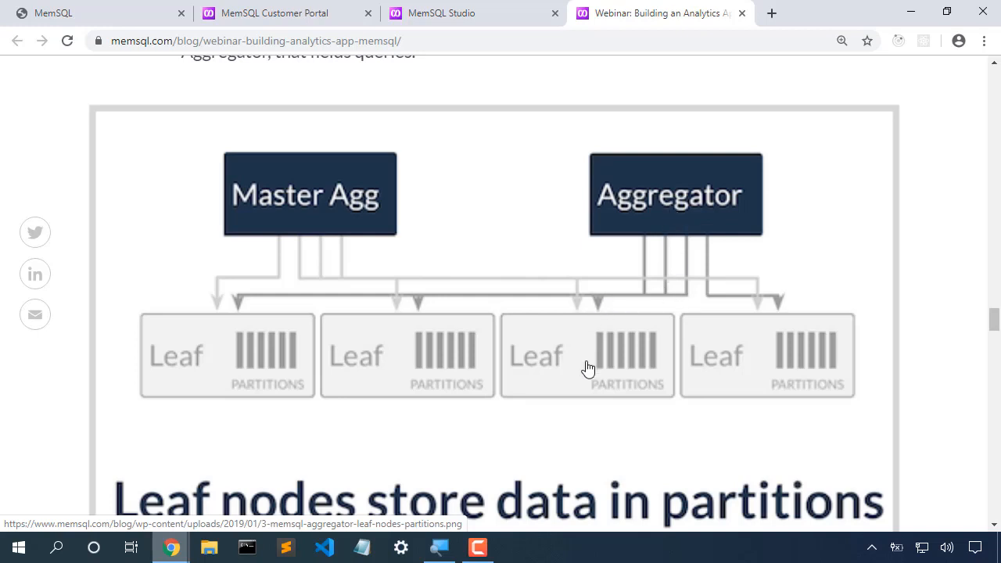
{"action": "mouse_move", "coordinate": [582, 373]}
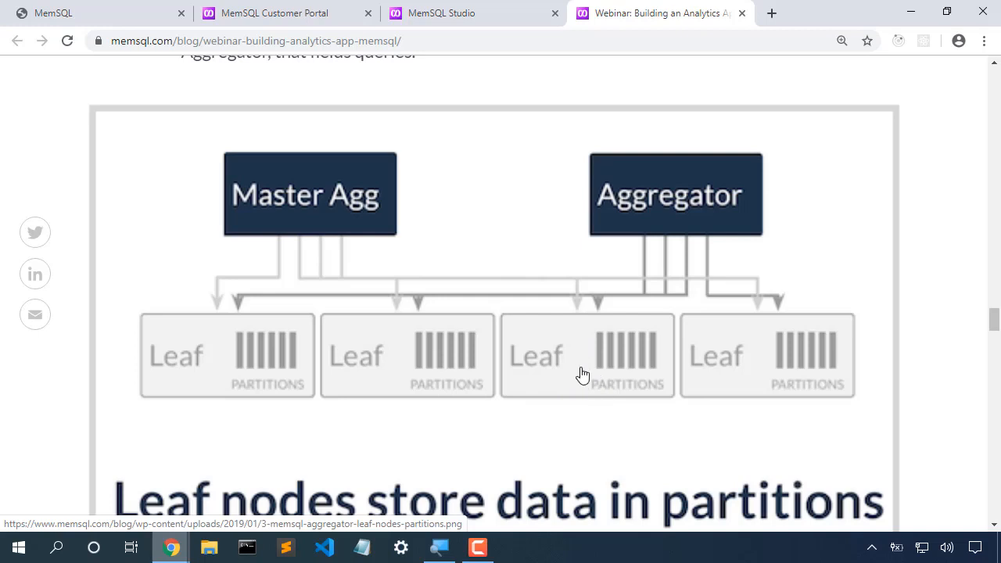
{"action": "mouse_move", "coordinate": [691, 200]}
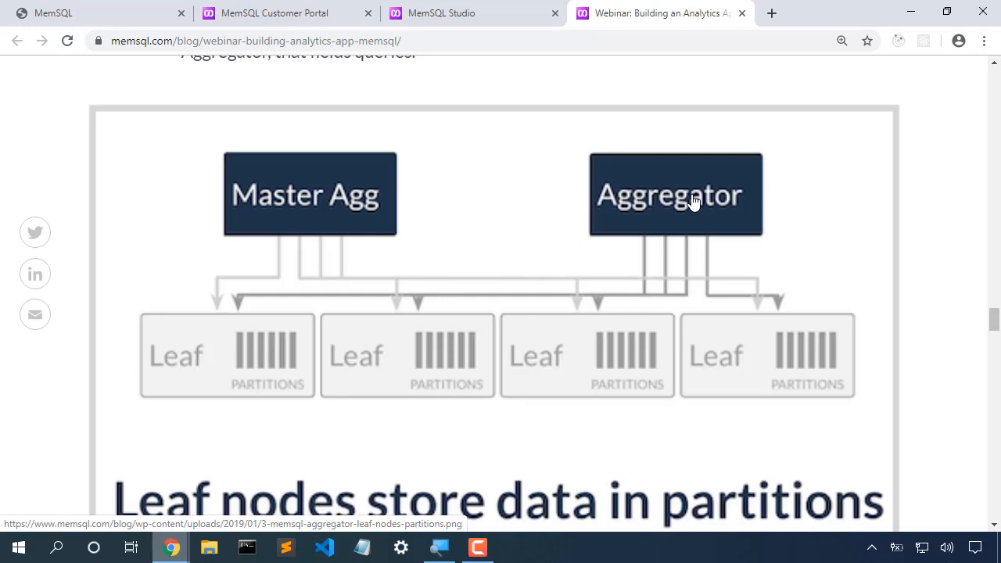
{"action": "mouse_move", "coordinate": [335, 229]}
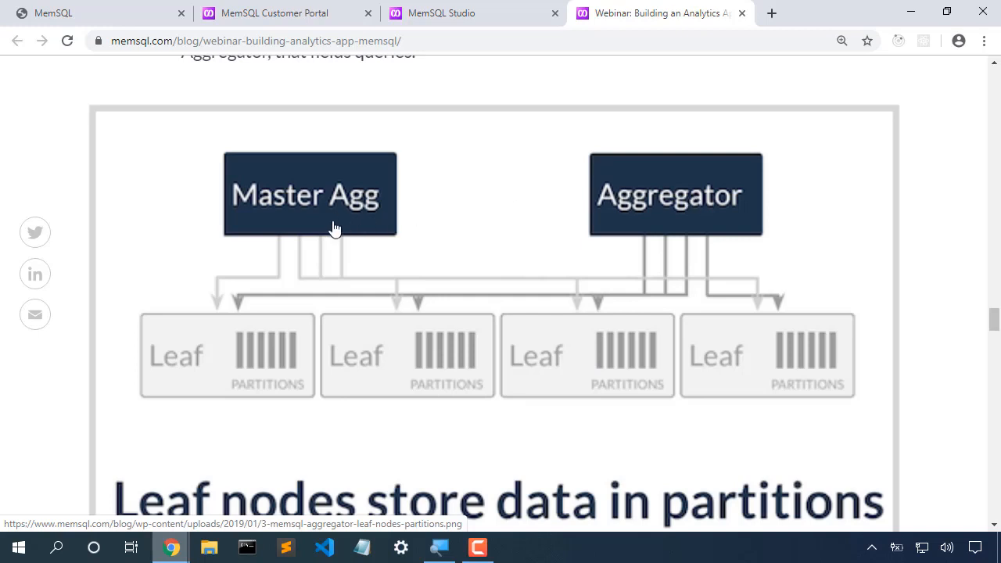
{"action": "mouse_move", "coordinate": [330, 229]}
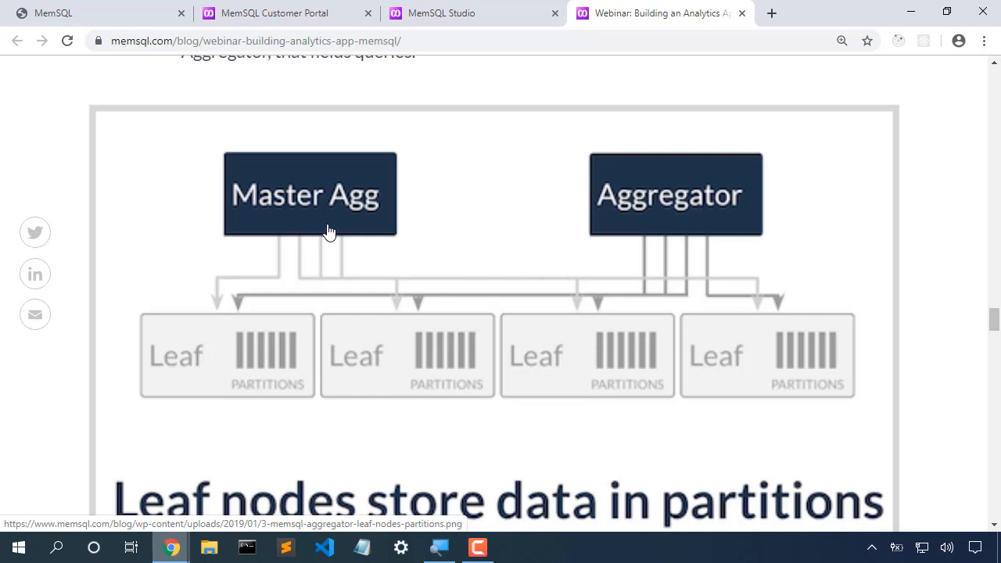
{"action": "mouse_move", "coordinate": [482, 232]}
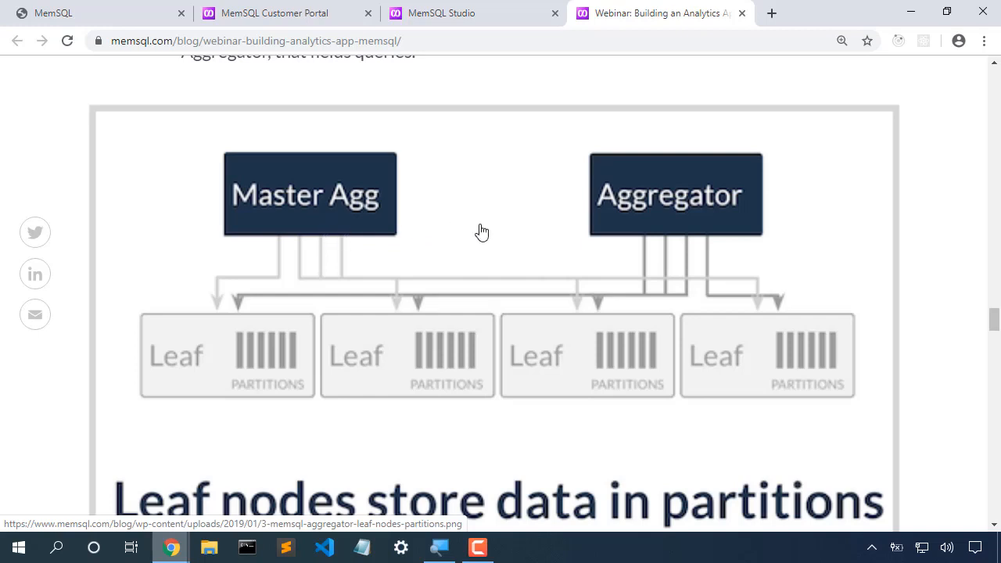
{"action": "mouse_move", "coordinate": [611, 228]}
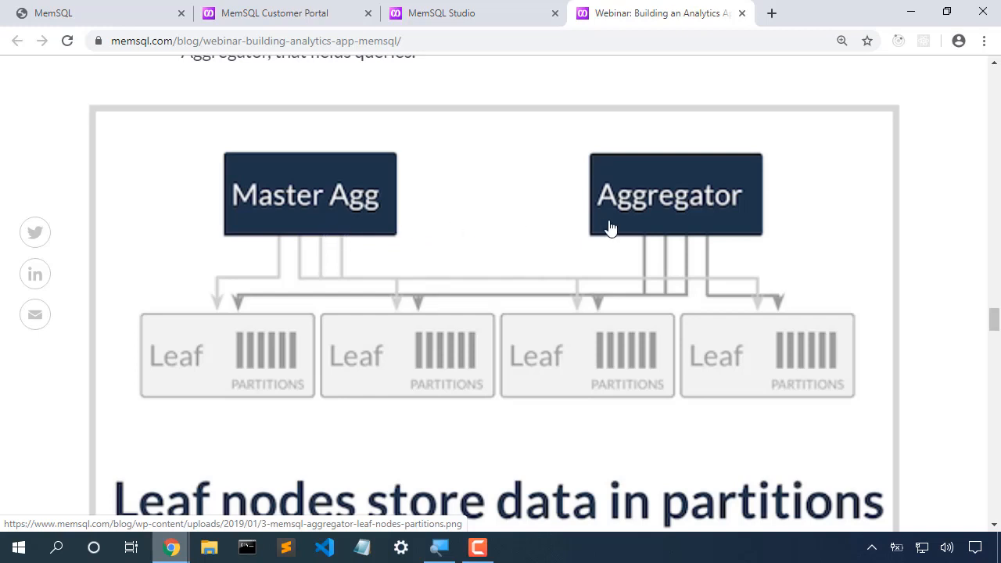
Step: Return to MemSQL Studio and view the Hosts page with CPU and memory usage
{"action": "left_click", "coordinate": [441, 14]}
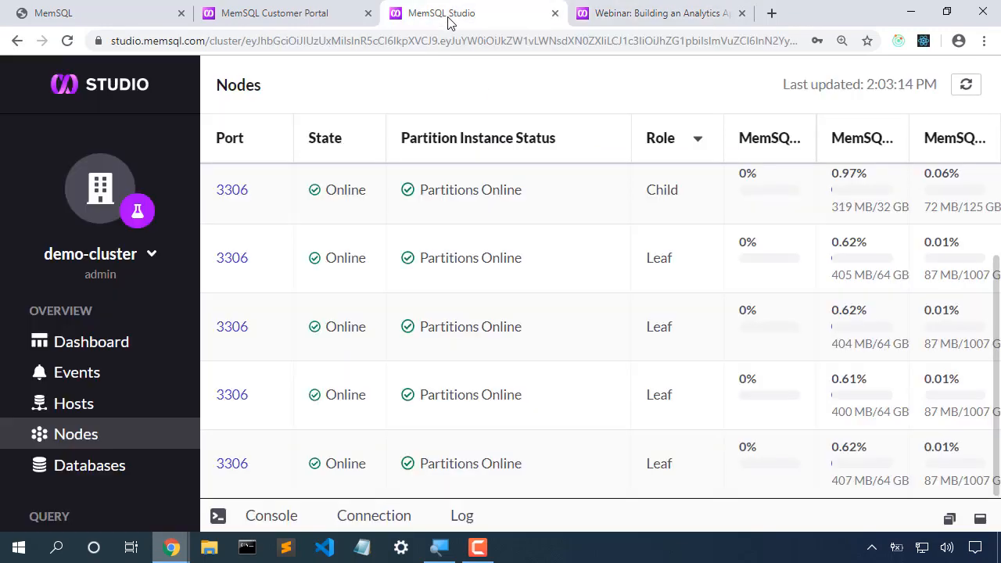
{"action": "mouse_move", "coordinate": [576, 416]}
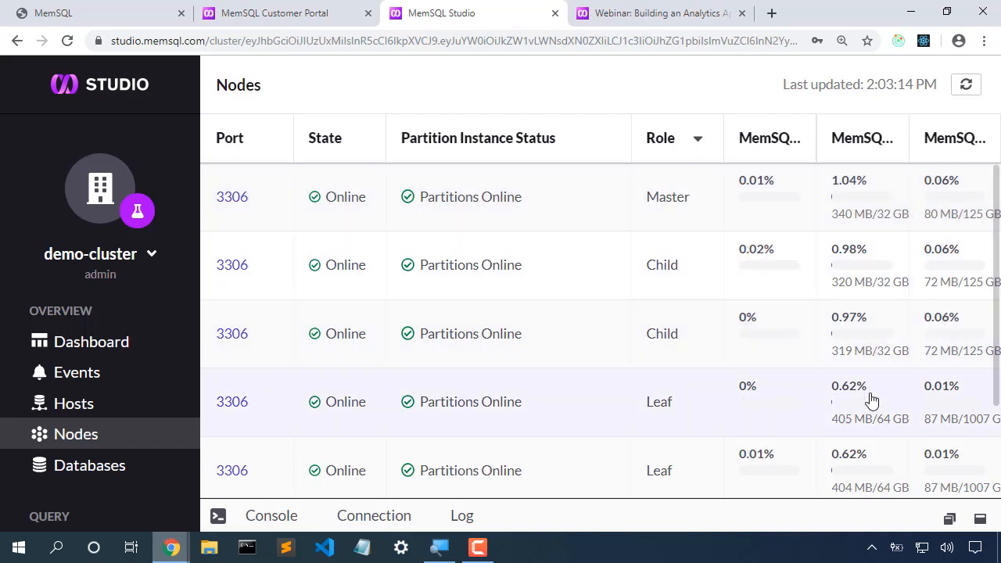
{"action": "mouse_move", "coordinate": [375, 437]}
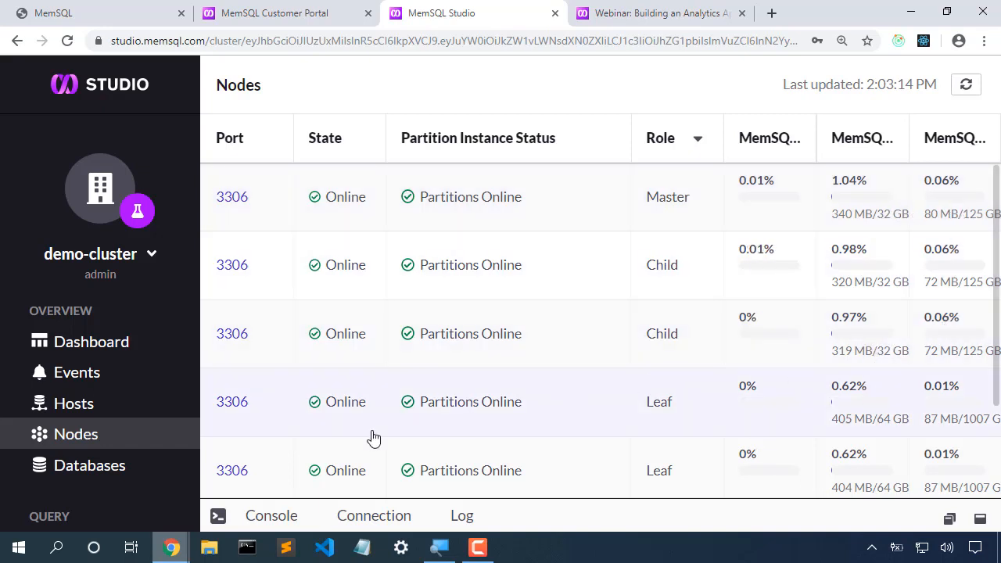
{"action": "left_click", "coordinate": [74, 402]}
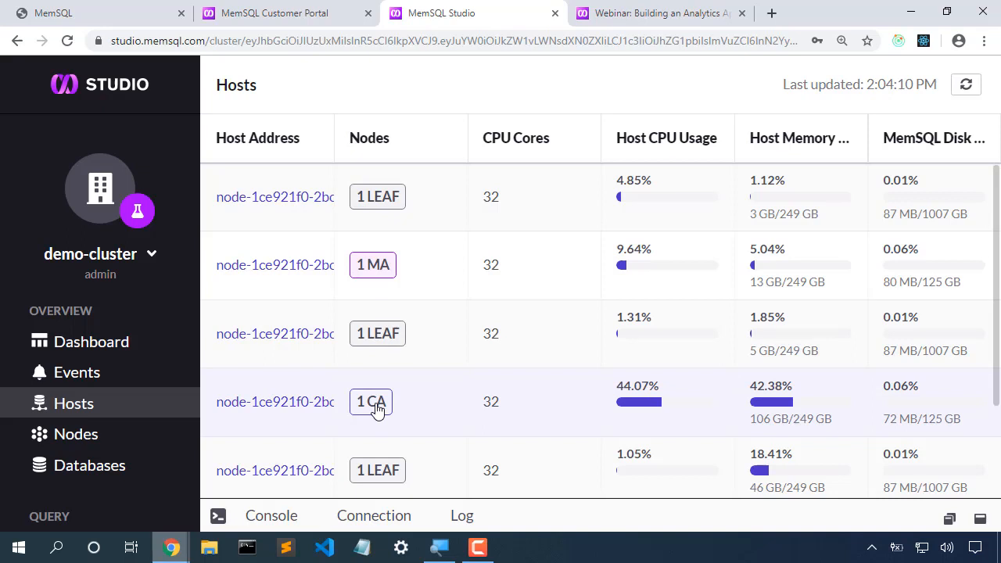
{"action": "scroll", "scroll_direction": "down", "scroll_amount": 3}
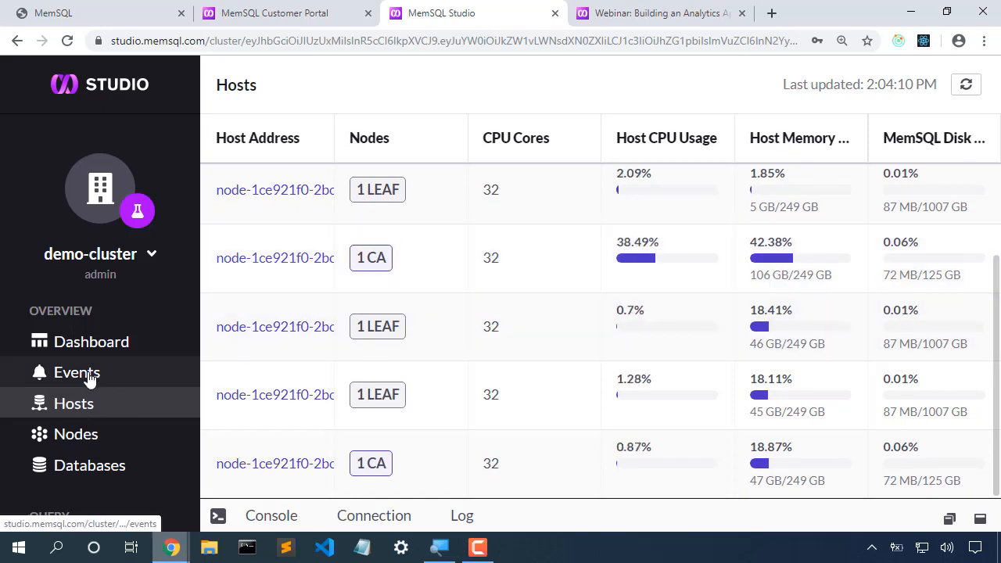
Step: Review the Events log, then return to the Dashboard showing 7 healthy nodes
{"action": "left_click", "coordinate": [77, 373]}
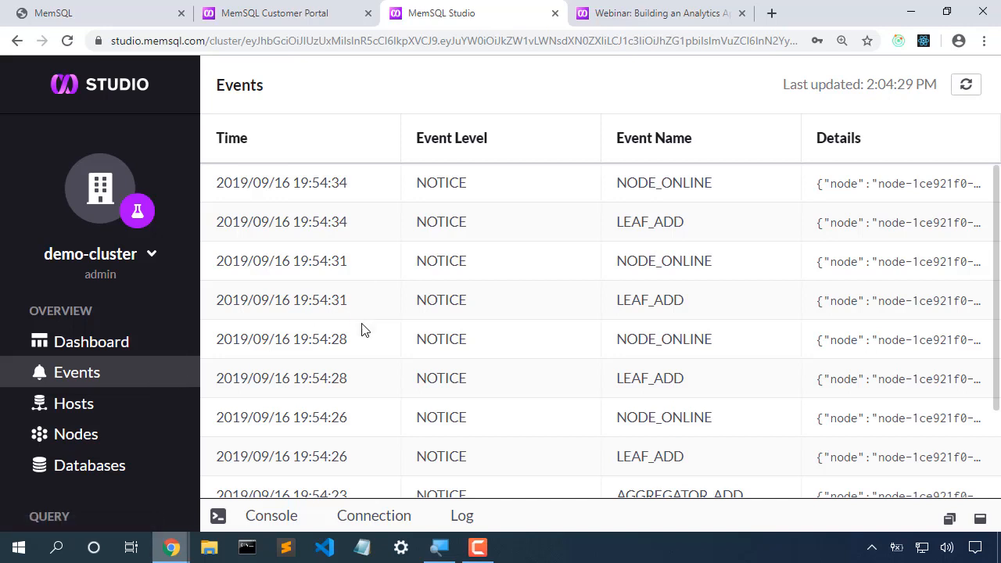
{"action": "mouse_move", "coordinate": [675, 399]}
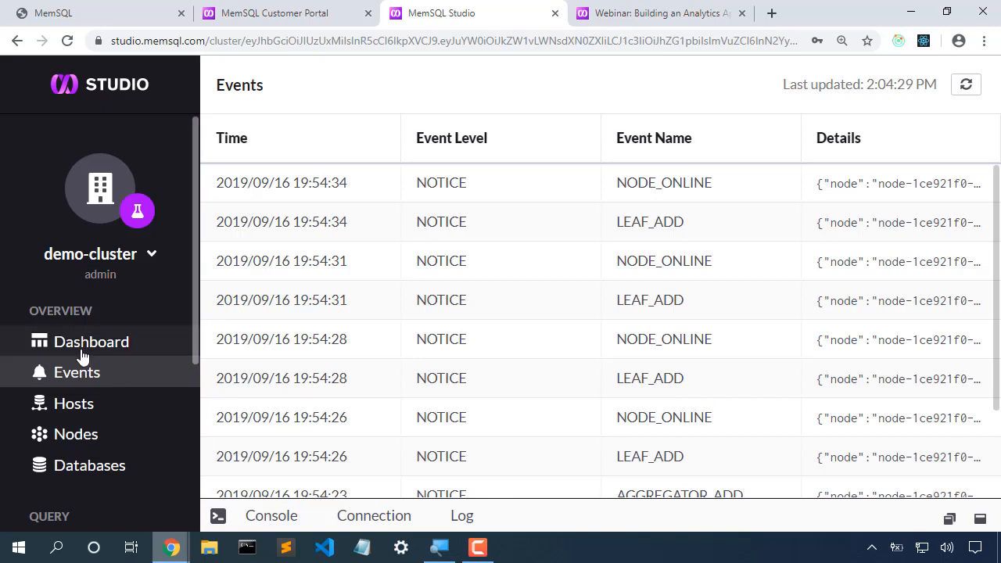
{"action": "left_click", "coordinate": [91, 341]}
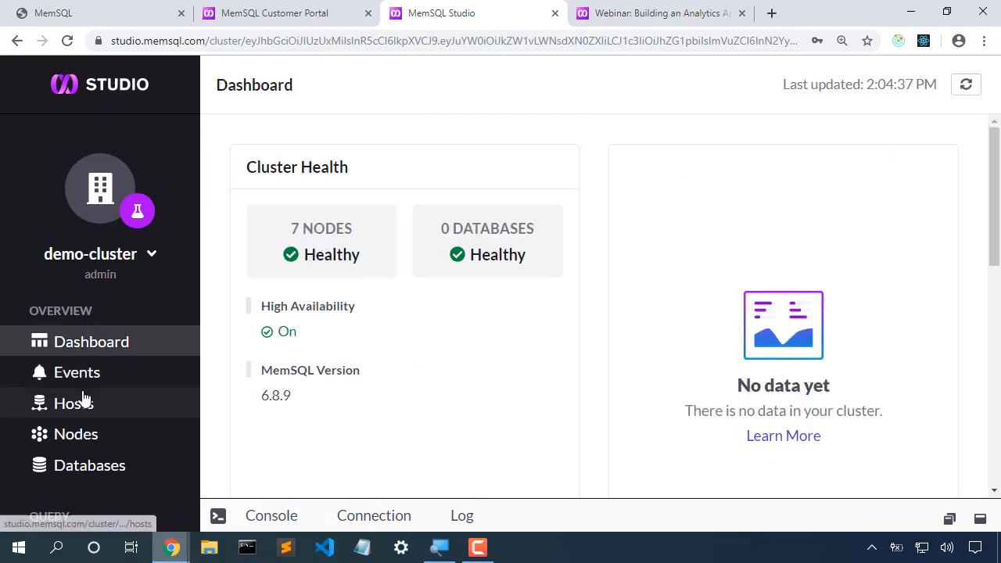
{"action": "scroll", "scroll_direction": "down", "scroll_amount": 3}
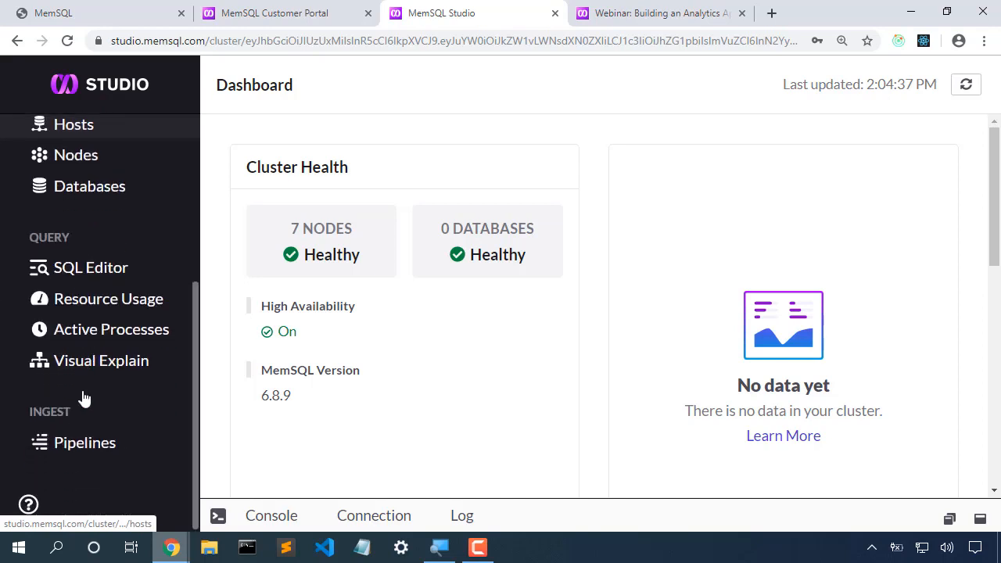
Step: See only information_schema under Databases, then open the SQL Editor's hellomemsql script
{"action": "left_click", "coordinate": [89, 185]}
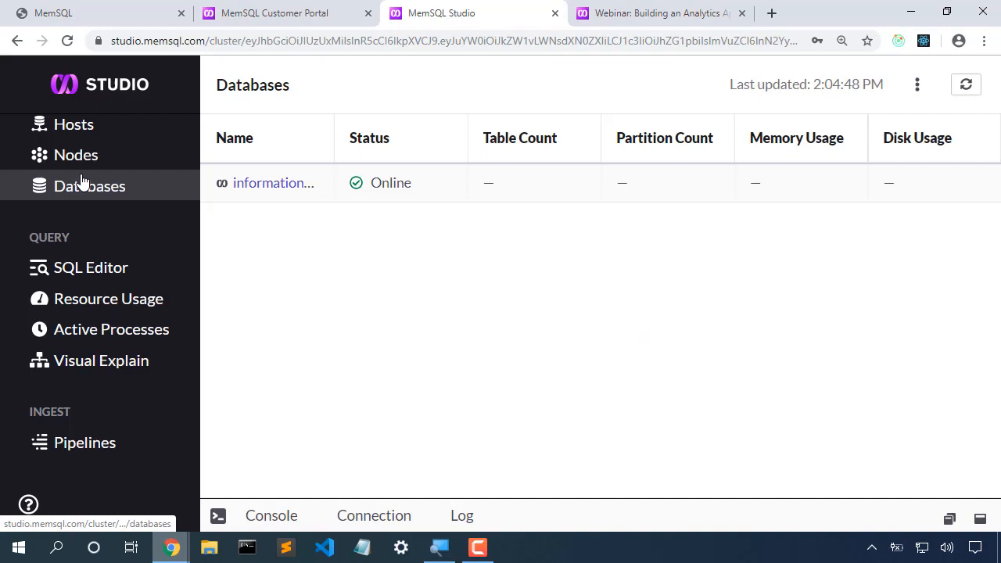
{"action": "mouse_move", "coordinate": [273, 182]}
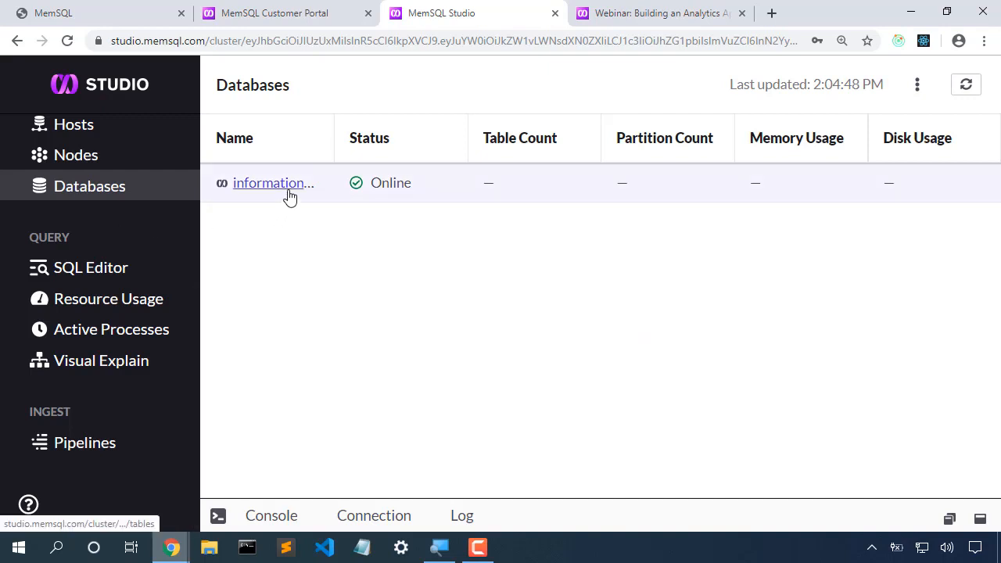
{"action": "left_click", "coordinate": [91, 268]}
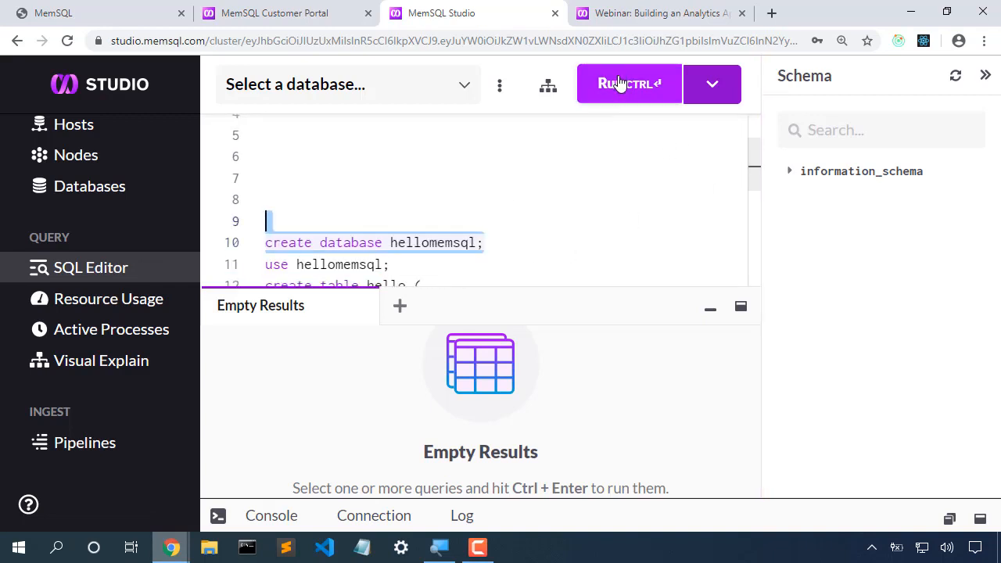
Step: Run 'create database hellomemsql' and expand hellomemsql in the Schema panel
{"action": "left_click", "coordinate": [629, 84]}
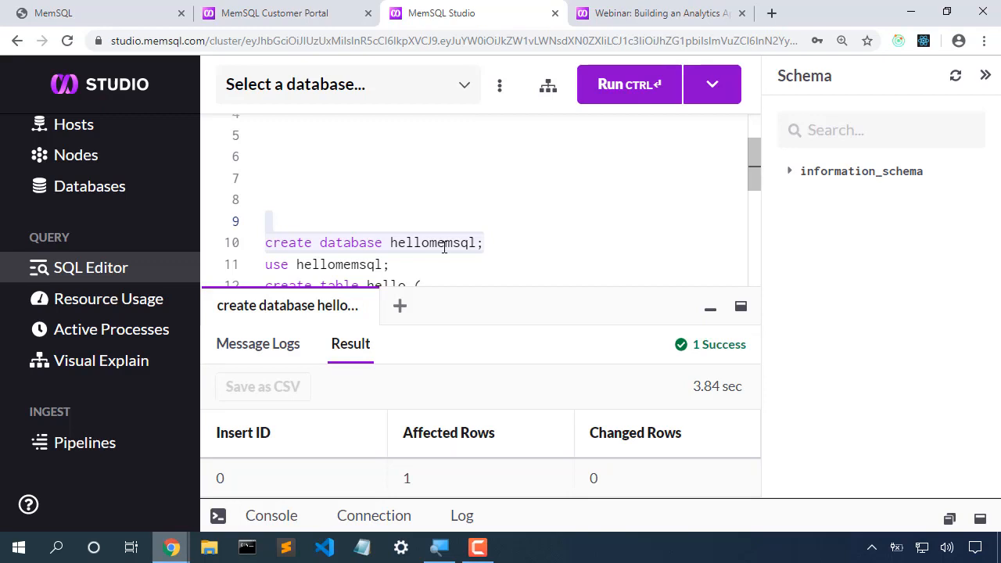
{"action": "left_click", "coordinate": [955, 76]}
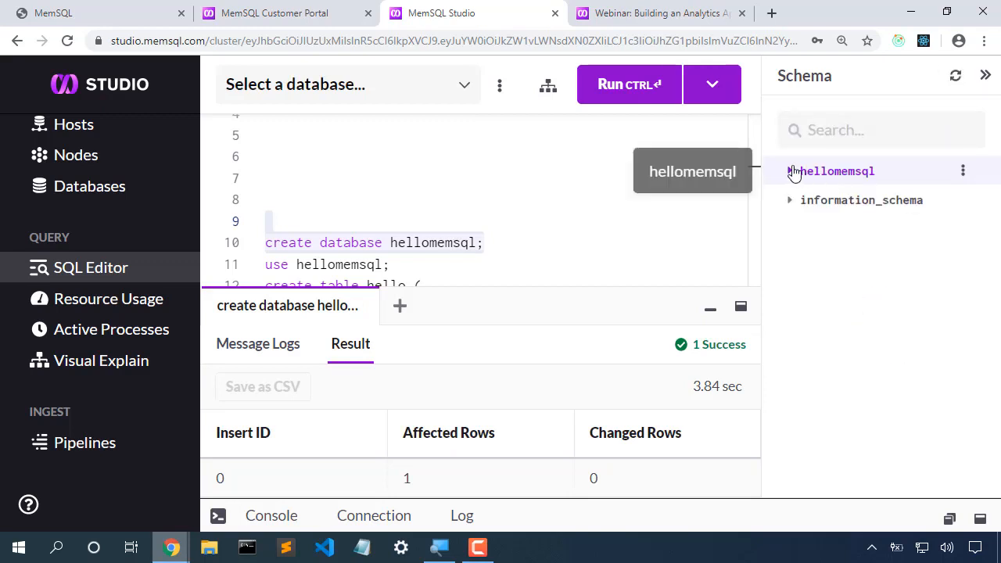
{"action": "left_click", "coordinate": [790, 171]}
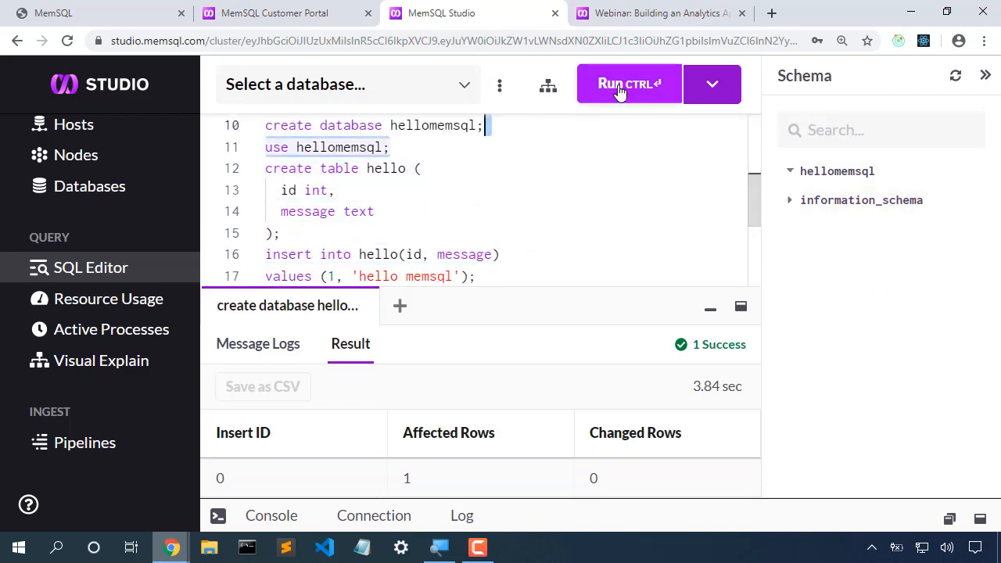
Step: Switch to hellomemsql, create the hello table, insert row (1, 'hello memsql'), and select it
{"action": "left_click", "coordinate": [628, 83]}
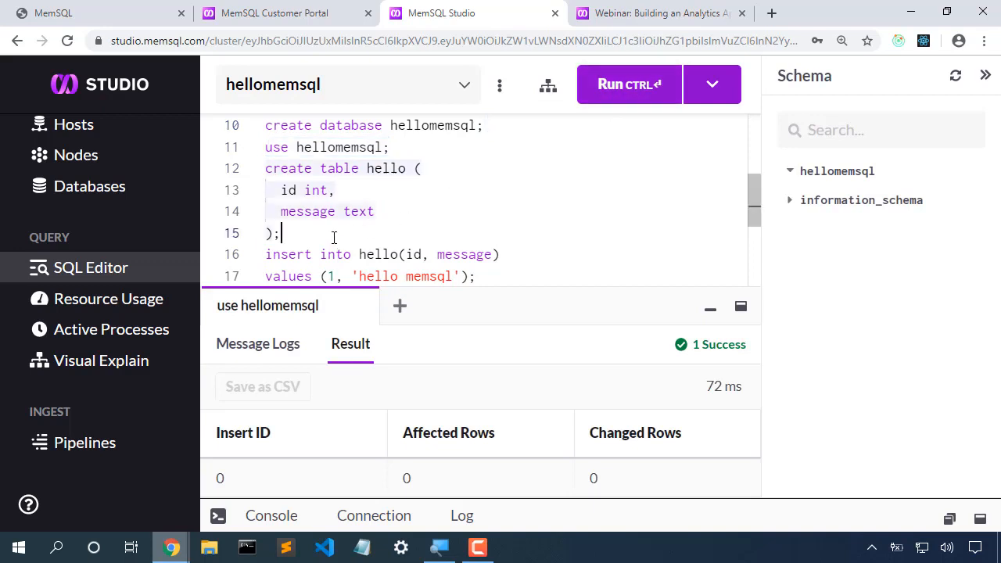
{"action": "left_click", "coordinate": [628, 83]}
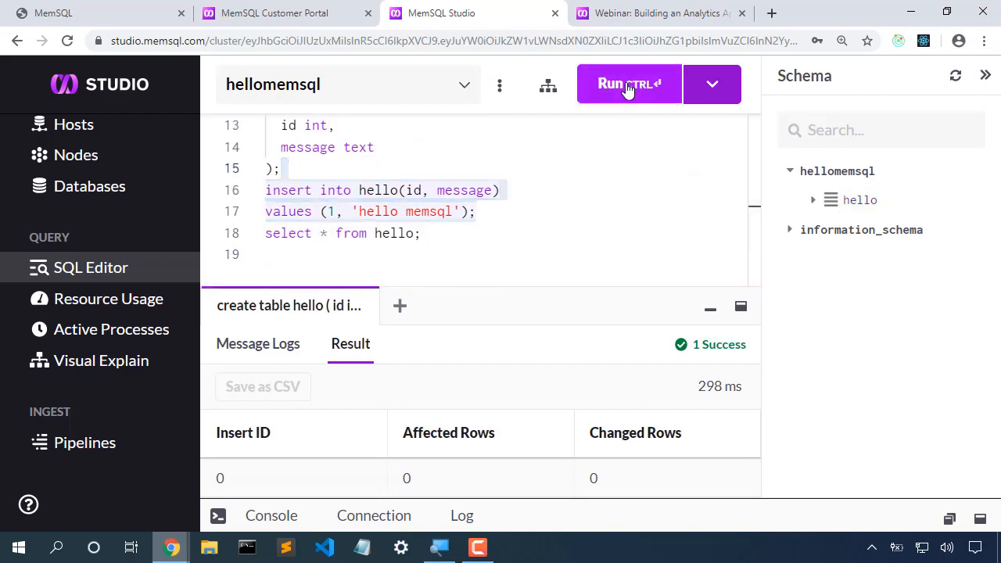
{"action": "left_click", "coordinate": [627, 84]}
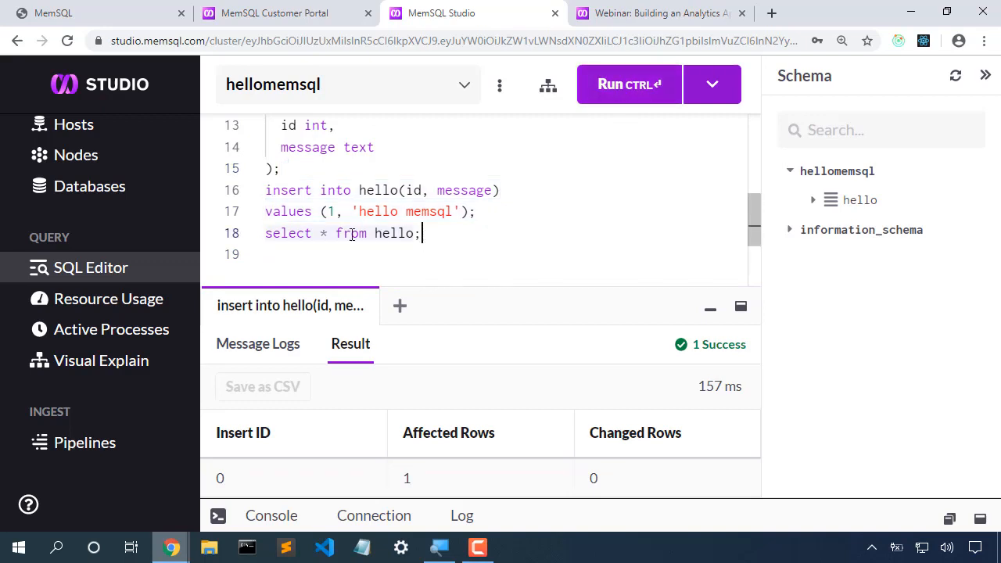
{"action": "left_click", "coordinate": [628, 83]}
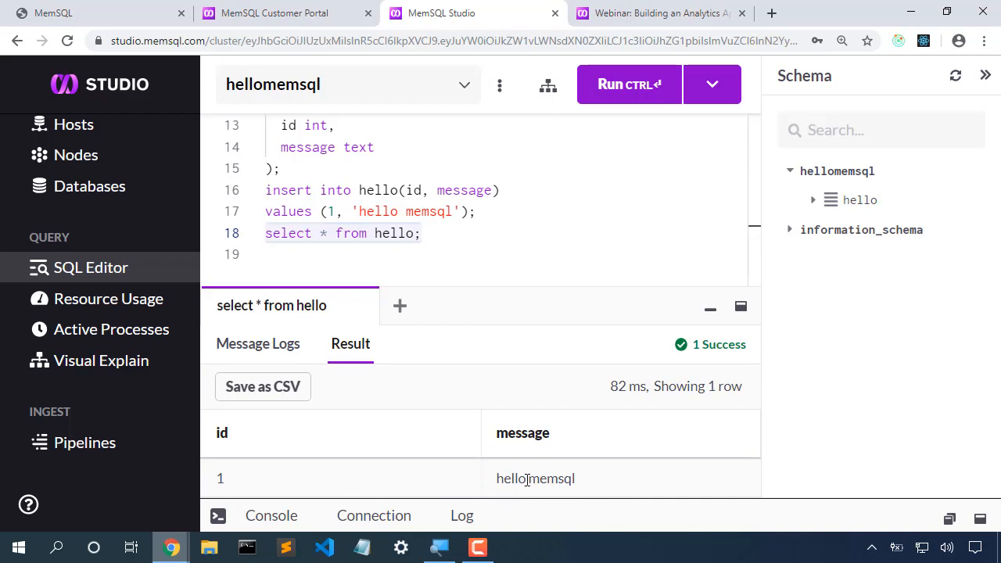
{"action": "mouse_move", "coordinate": [558, 478]}
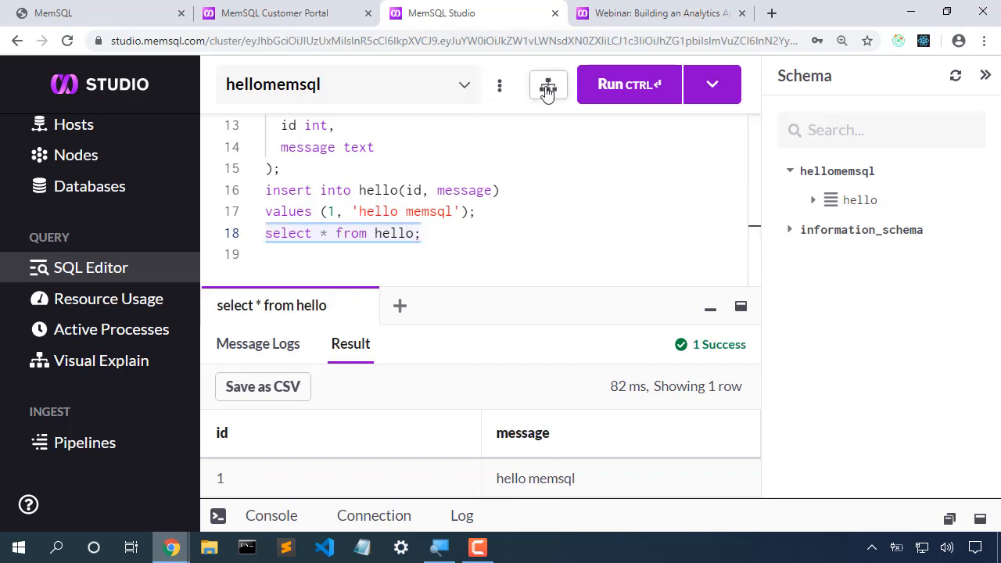
{"action": "left_click", "coordinate": [547, 84]}
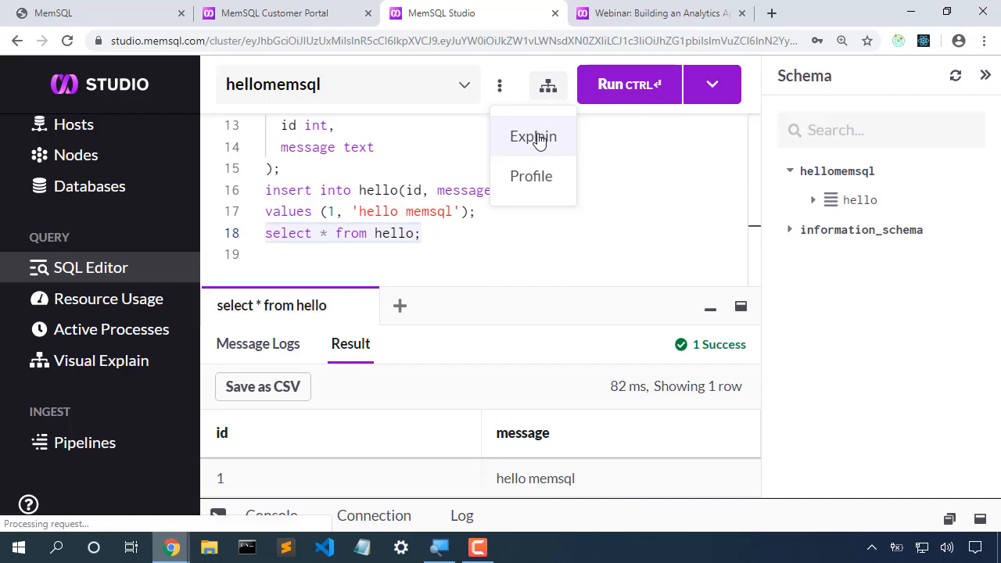
{"action": "left_click", "coordinate": [532, 136]}
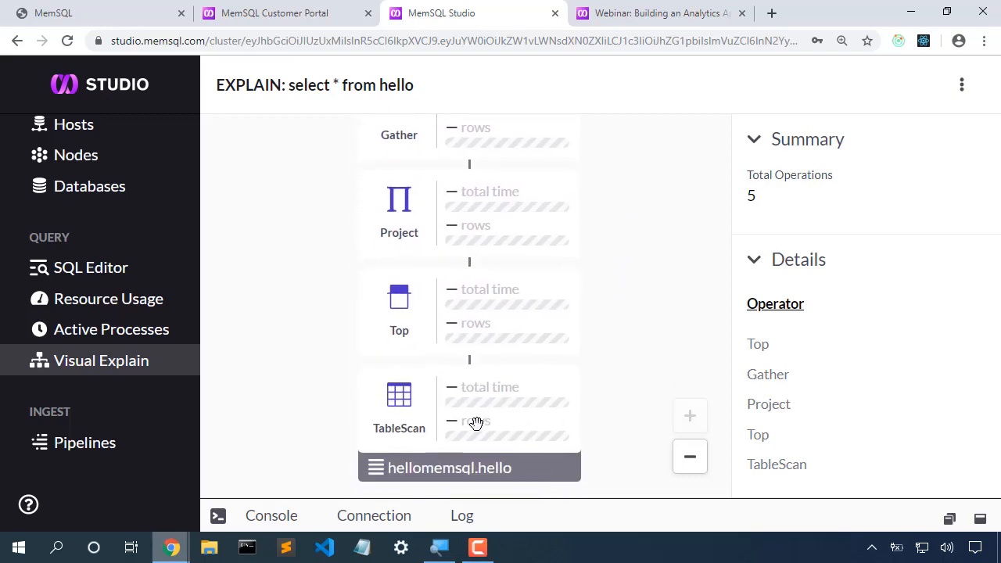
{"action": "mouse_move", "coordinate": [483, 314]}
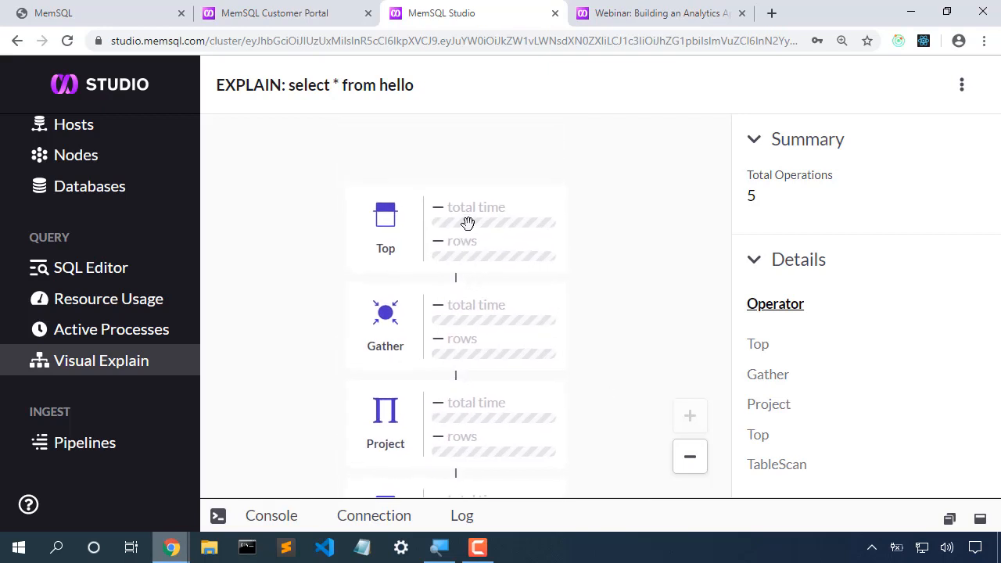
{"action": "mouse_move", "coordinate": [352, 362]}
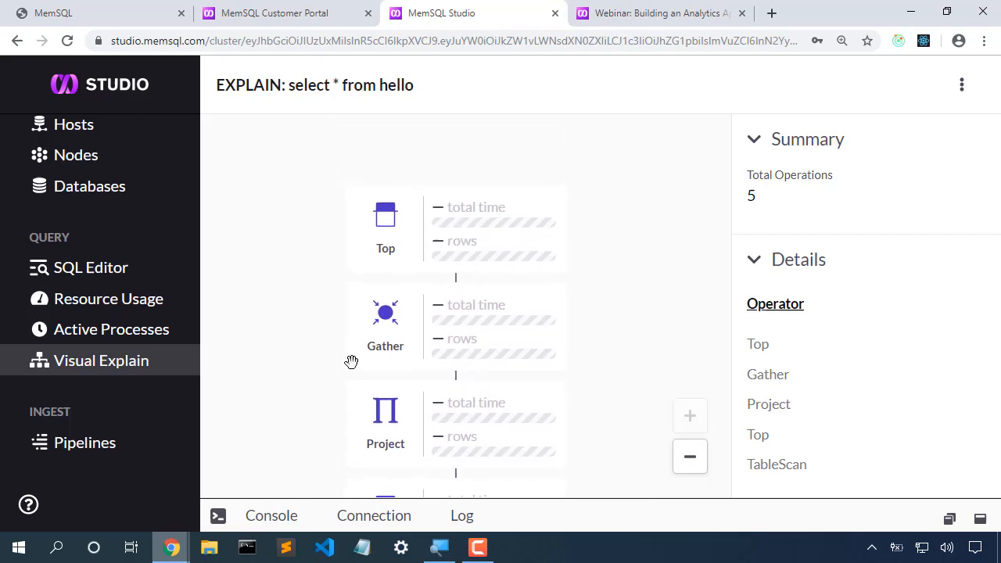
{"action": "left_click", "coordinate": [90, 267]}
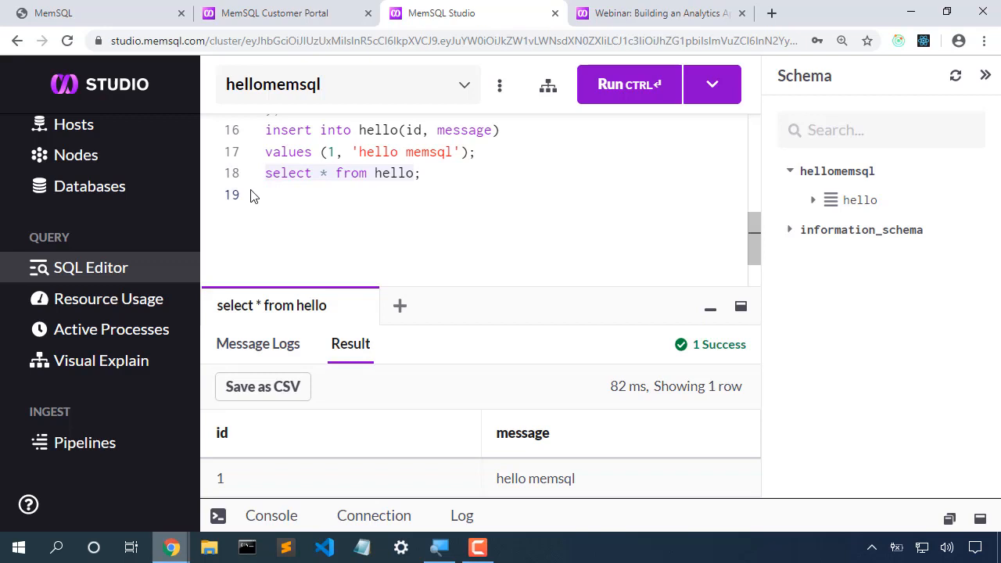
Step: Profile the hello select for actual row counts and 0 ms execution, then view Pipelines
{"action": "left_click", "coordinate": [547, 84]}
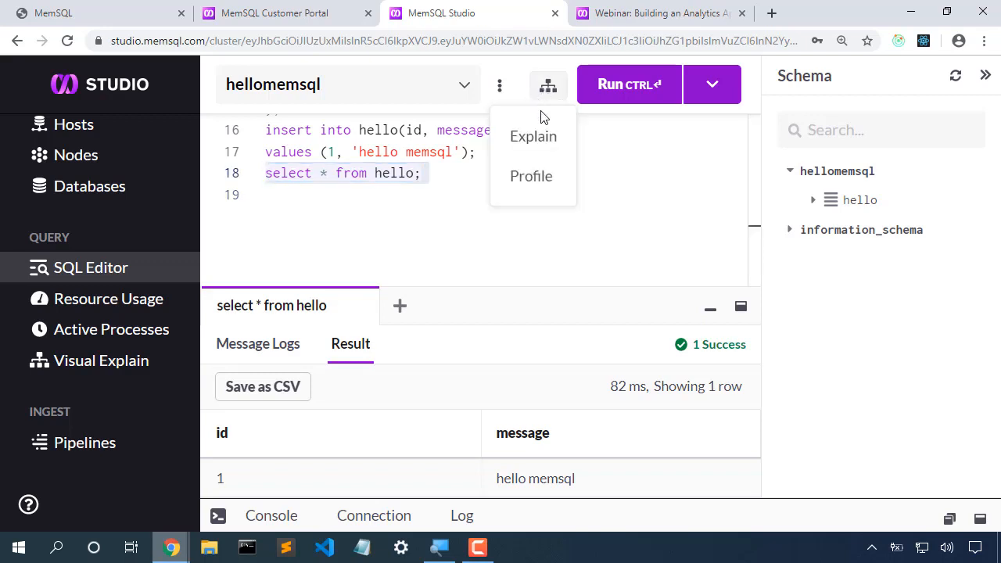
{"action": "mouse_move", "coordinate": [531, 175]}
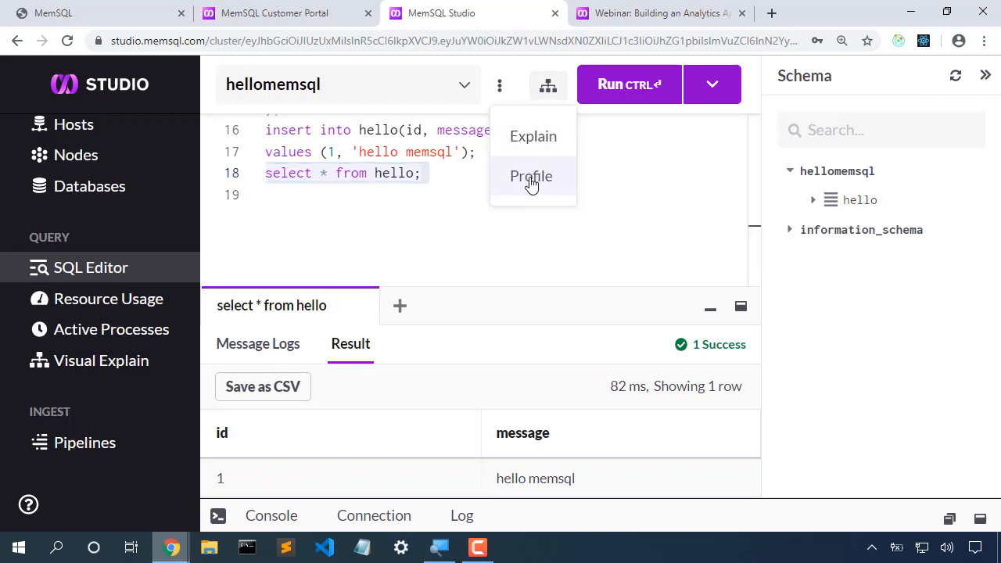
{"action": "left_click", "coordinate": [531, 176]}
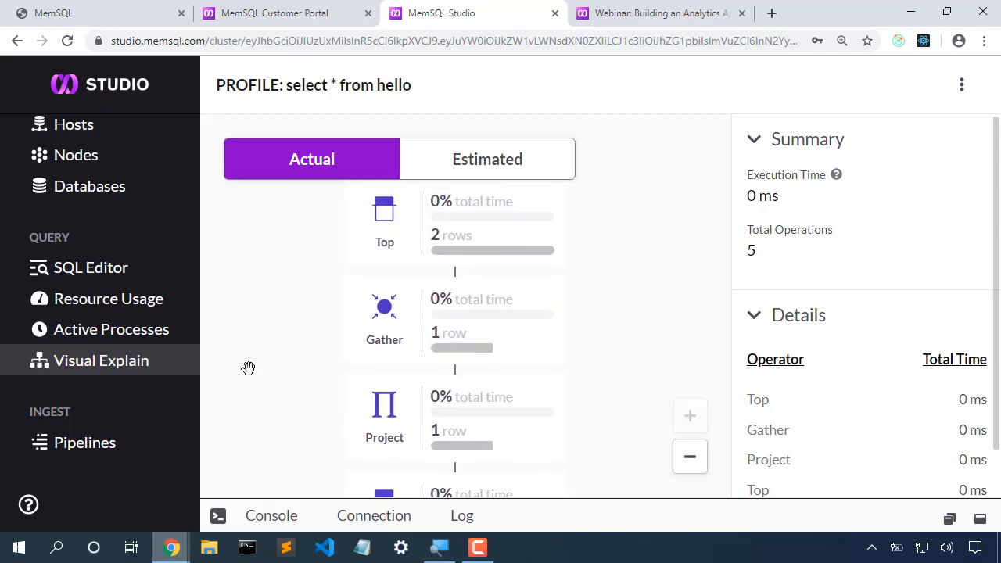
{"action": "mouse_move", "coordinate": [84, 442]}
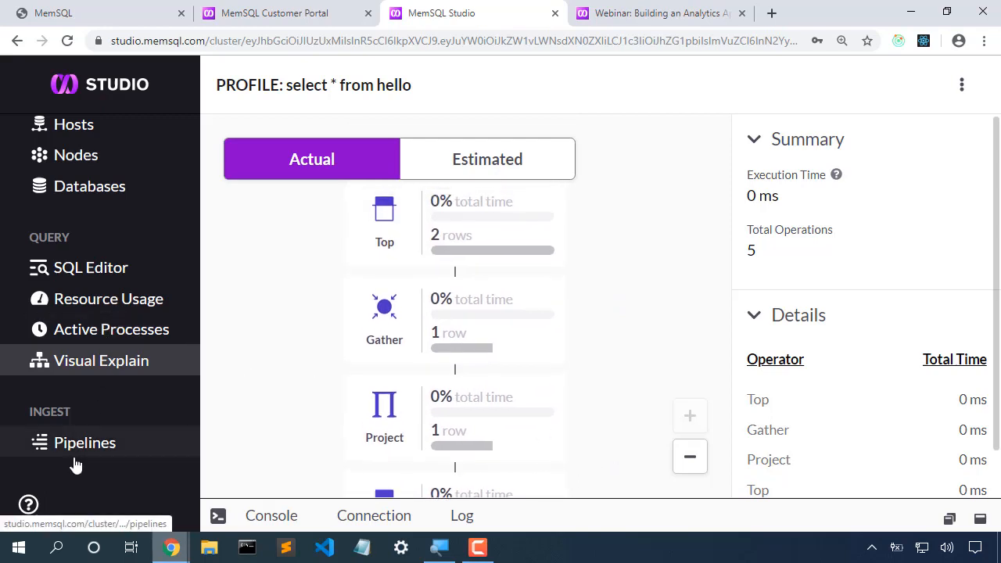
{"action": "left_click", "coordinate": [84, 442]}
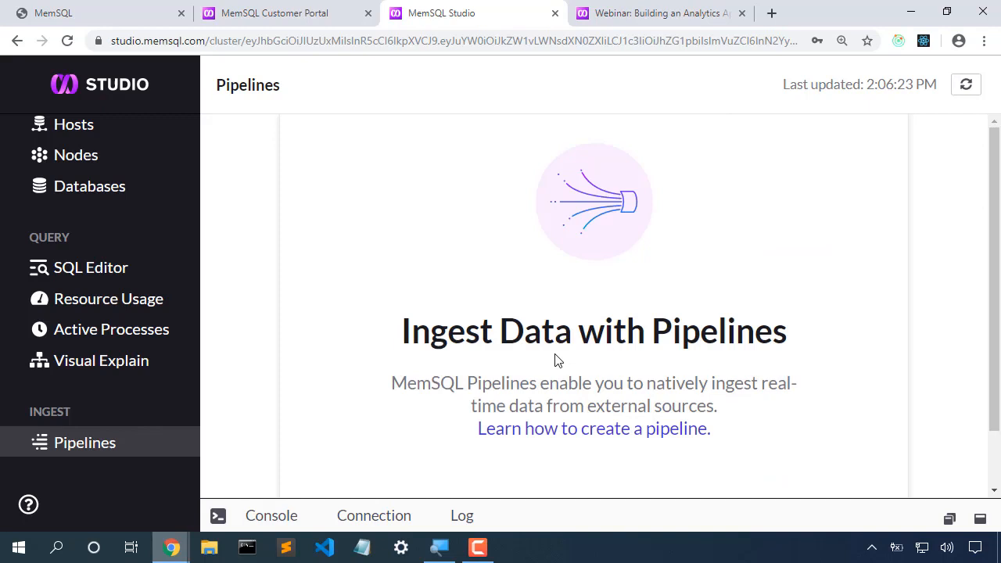
{"action": "mouse_move", "coordinate": [559, 361]}
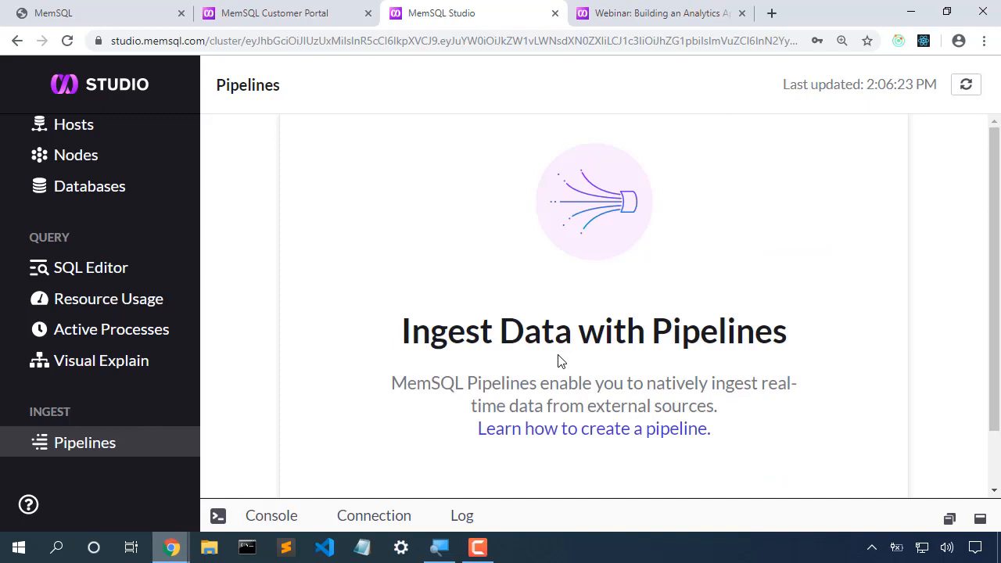